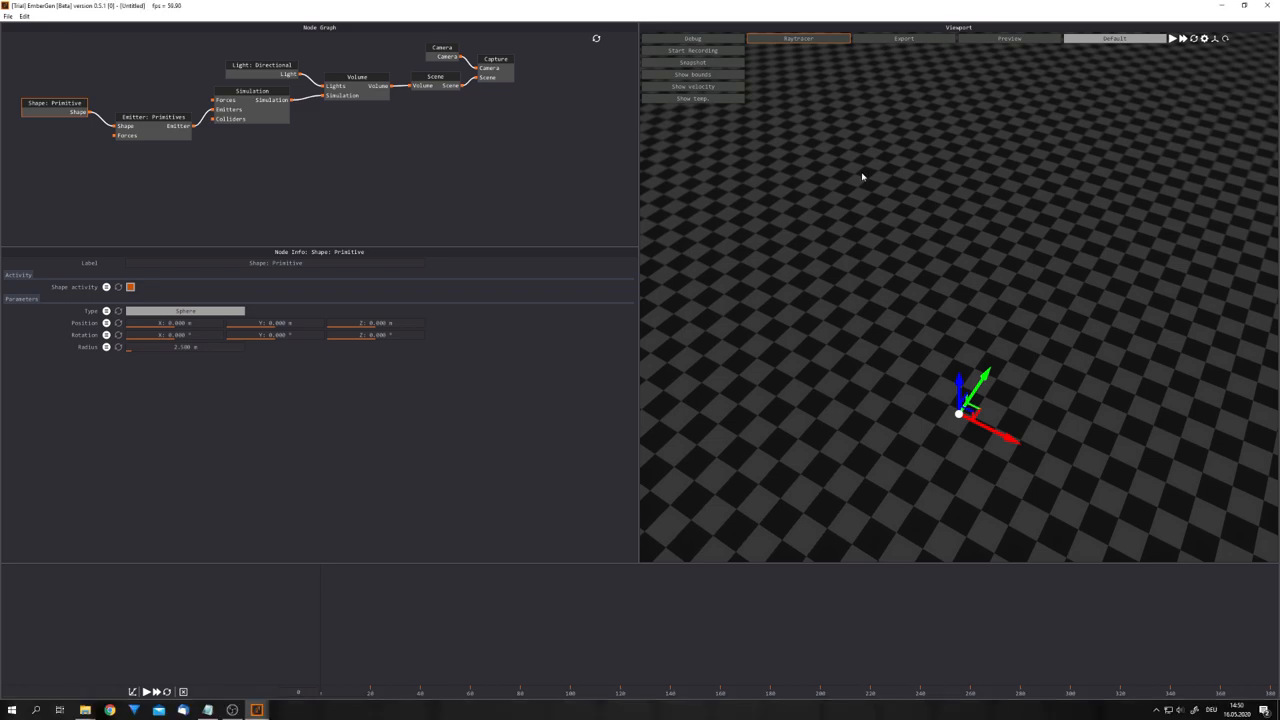
{"action": "mouse_move", "coordinate": [795, 381]}
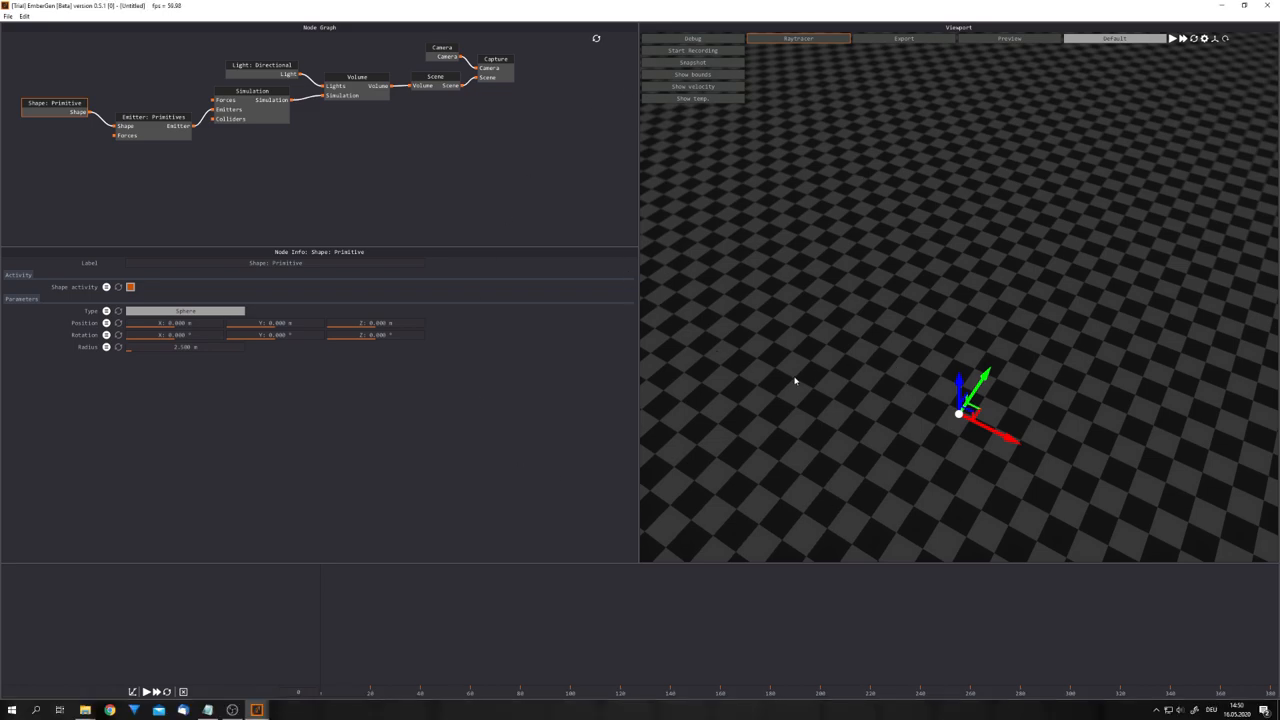
{"action": "mouse_move", "coordinate": [865, 627]}
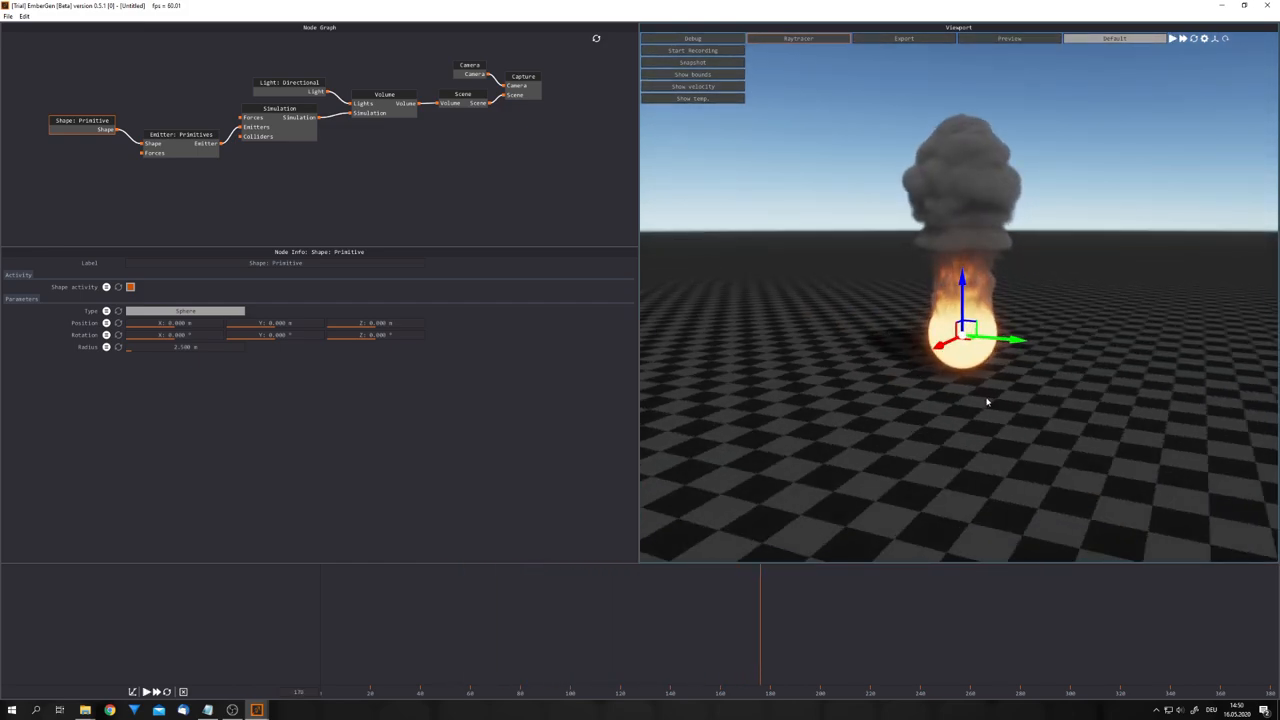
- Add a Particles shape node and connect it to the Emitter's Primitives Shape input
{"action": "left_click_drag", "start_coordinate": [987, 401], "coordinate": [880, 430]}
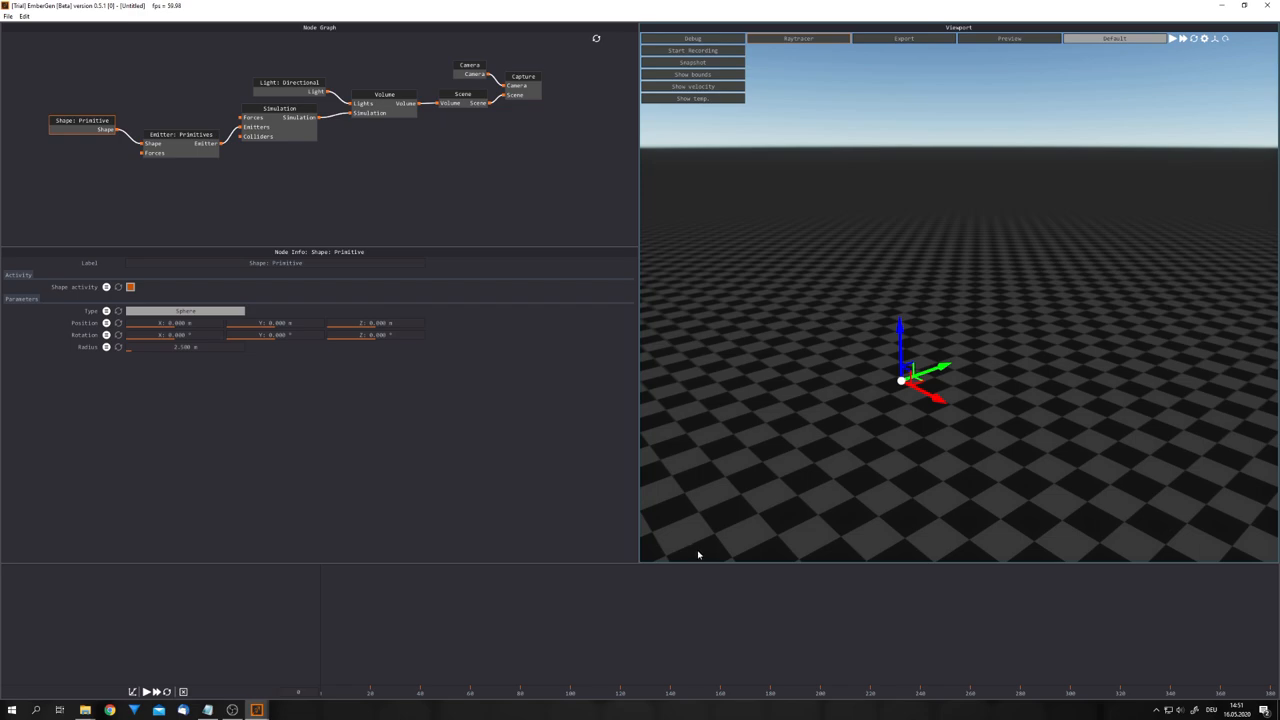
{"action": "left_click", "coordinate": [1173, 40]}
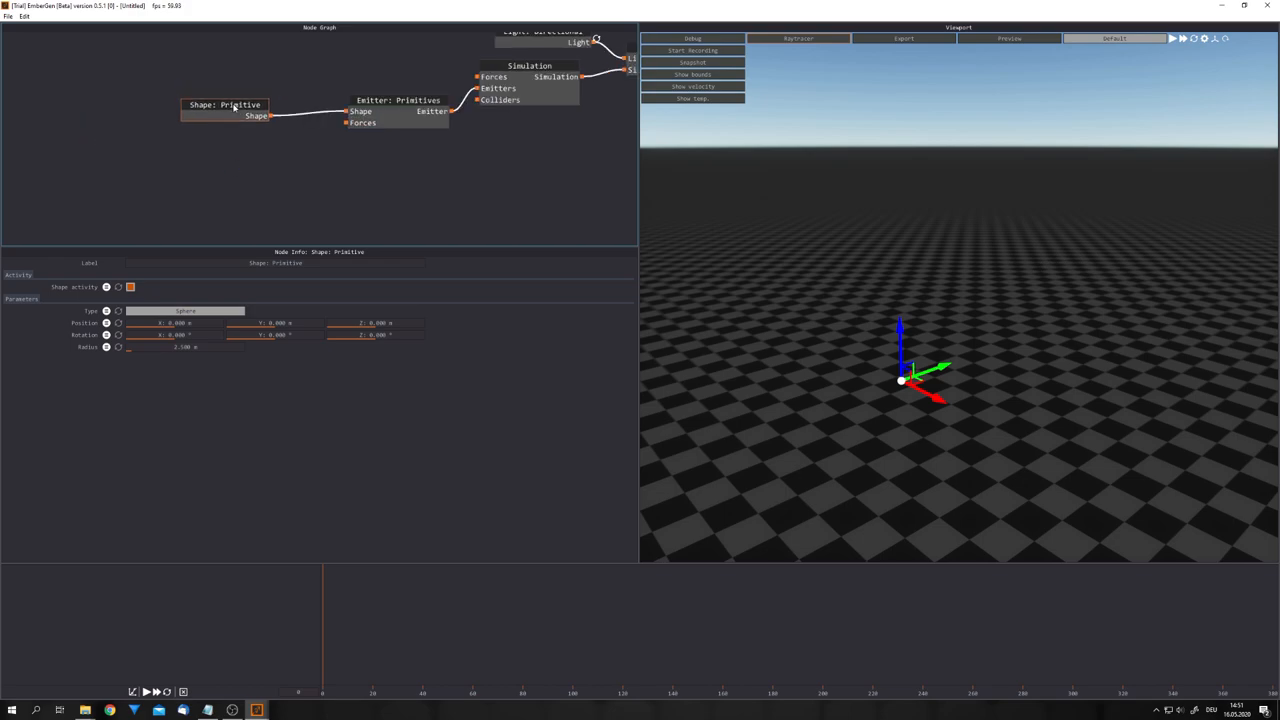
{"action": "right_click", "coordinate": [219, 160]}
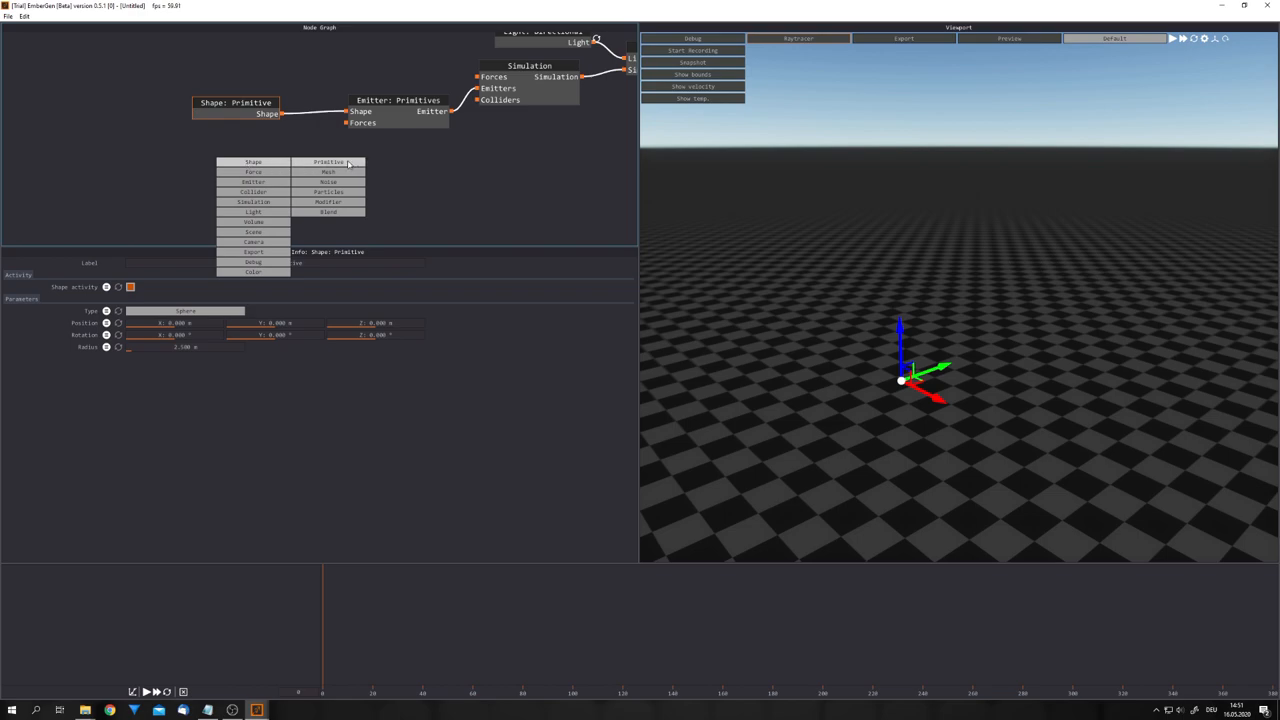
{"action": "mouse_move", "coordinate": [352, 192]}
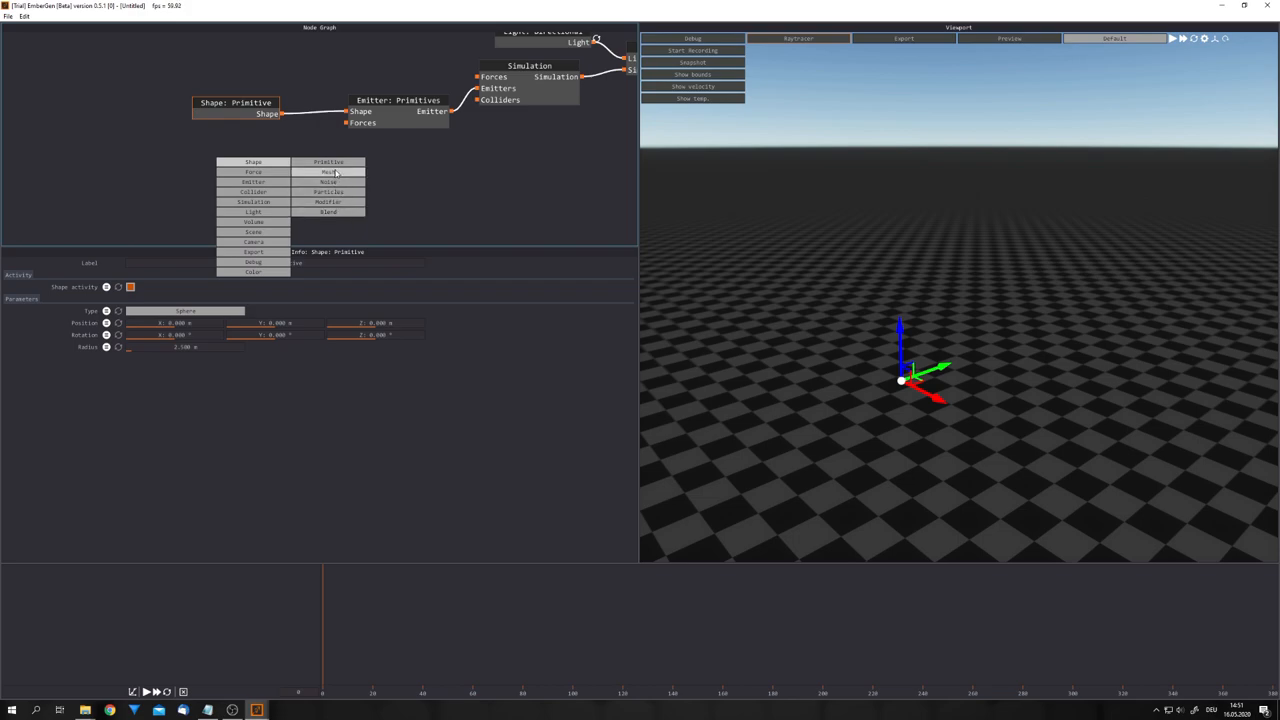
{"action": "left_click", "coordinate": [353, 192]}
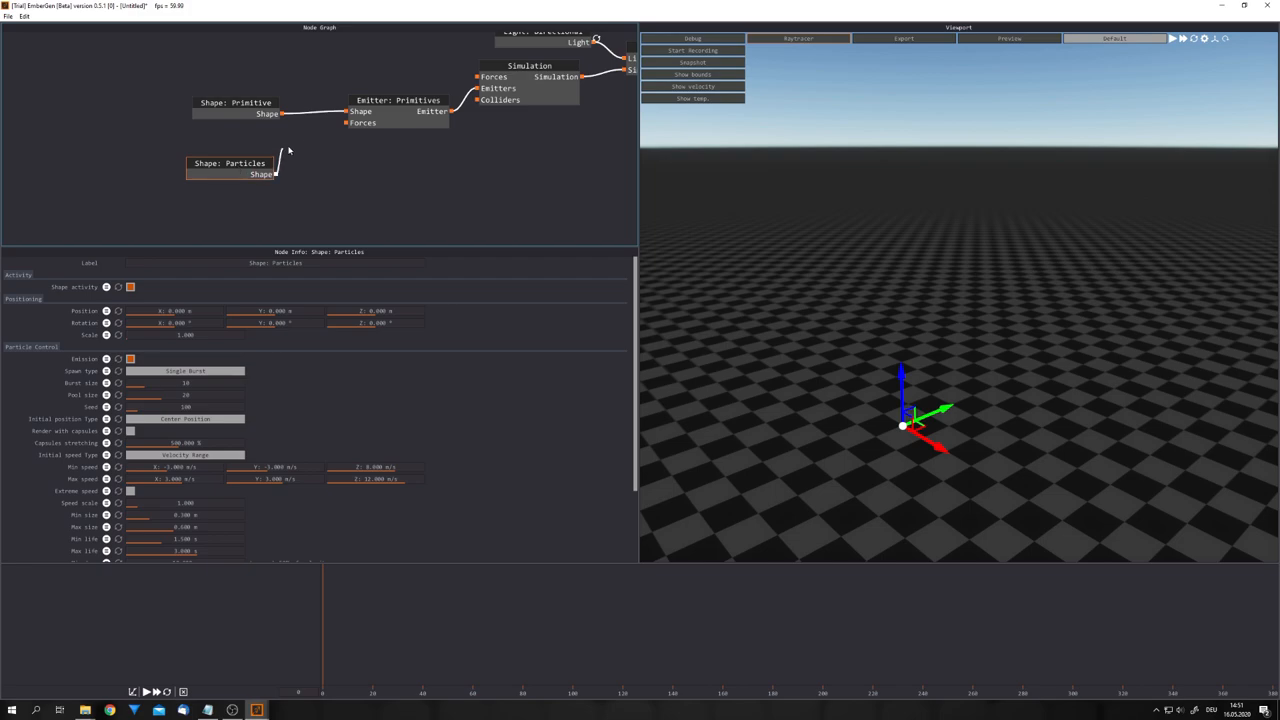
{"action": "left_click", "coordinate": [383, 100]}
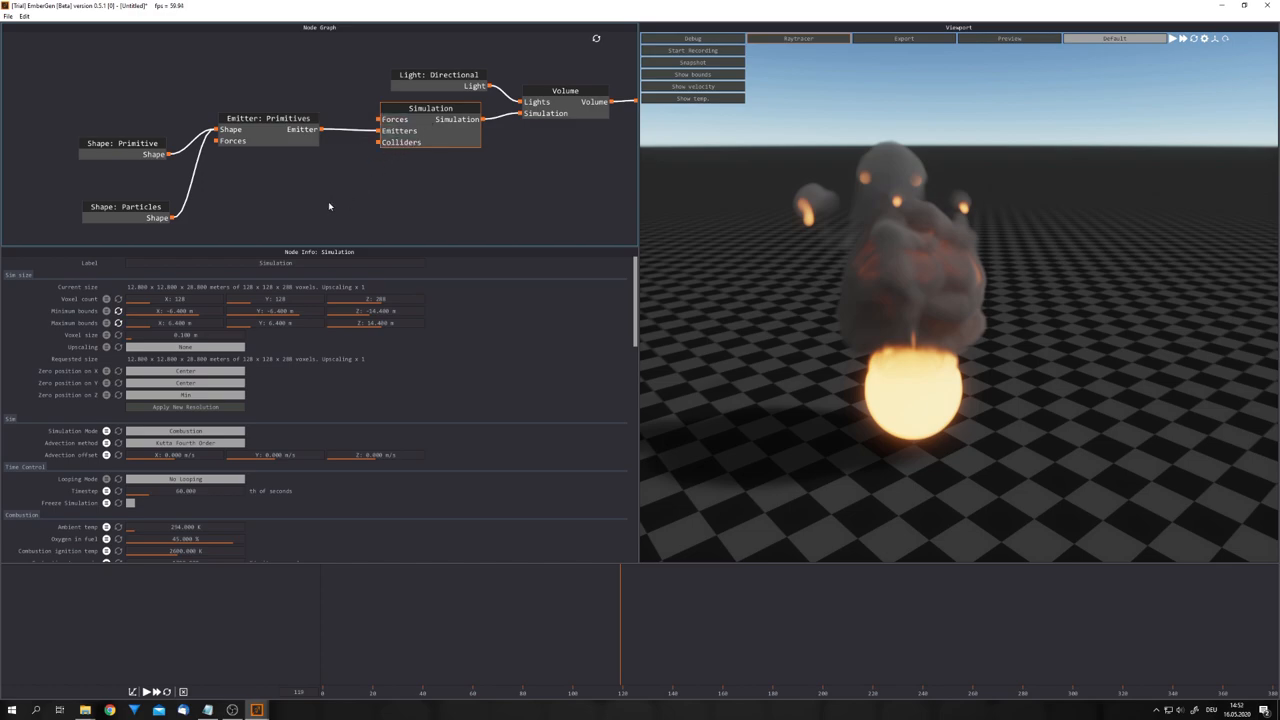
- Add Mesh shape and Collider nodes, wiring mesh into collider and collider into Simulation
{"action": "right_click", "coordinate": [329, 205]}
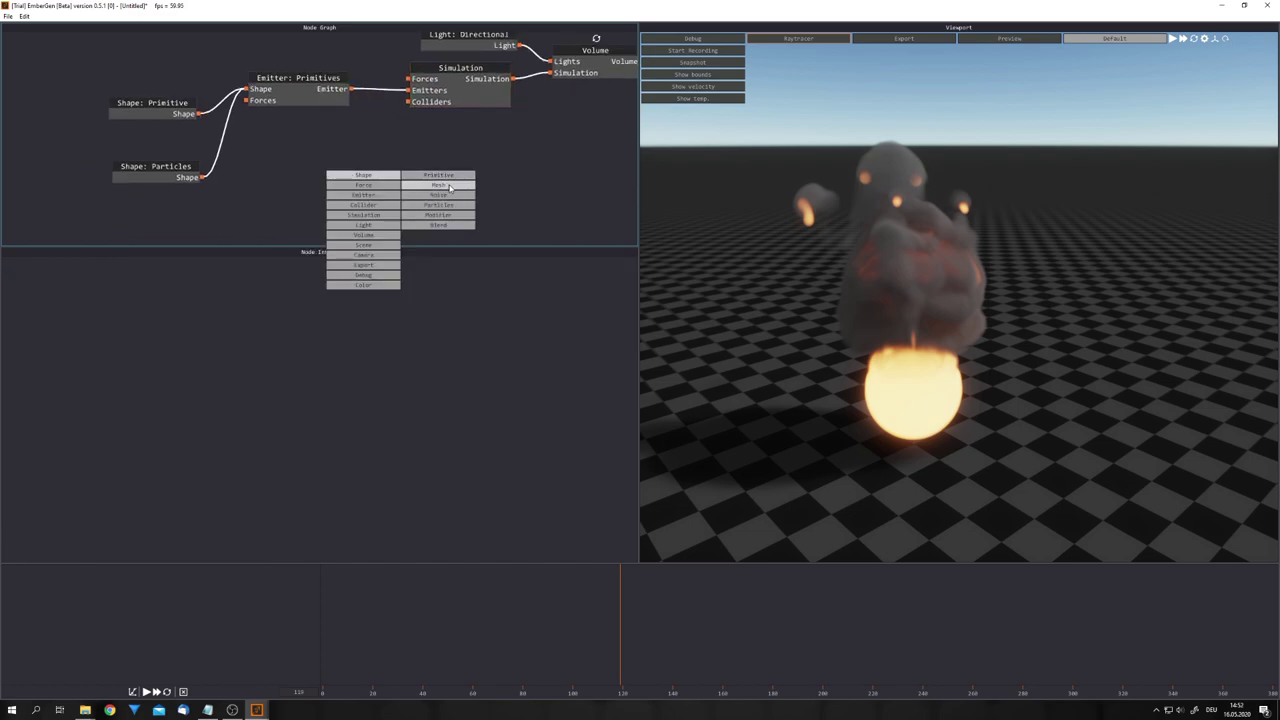
{"action": "left_click", "coordinate": [439, 185]}
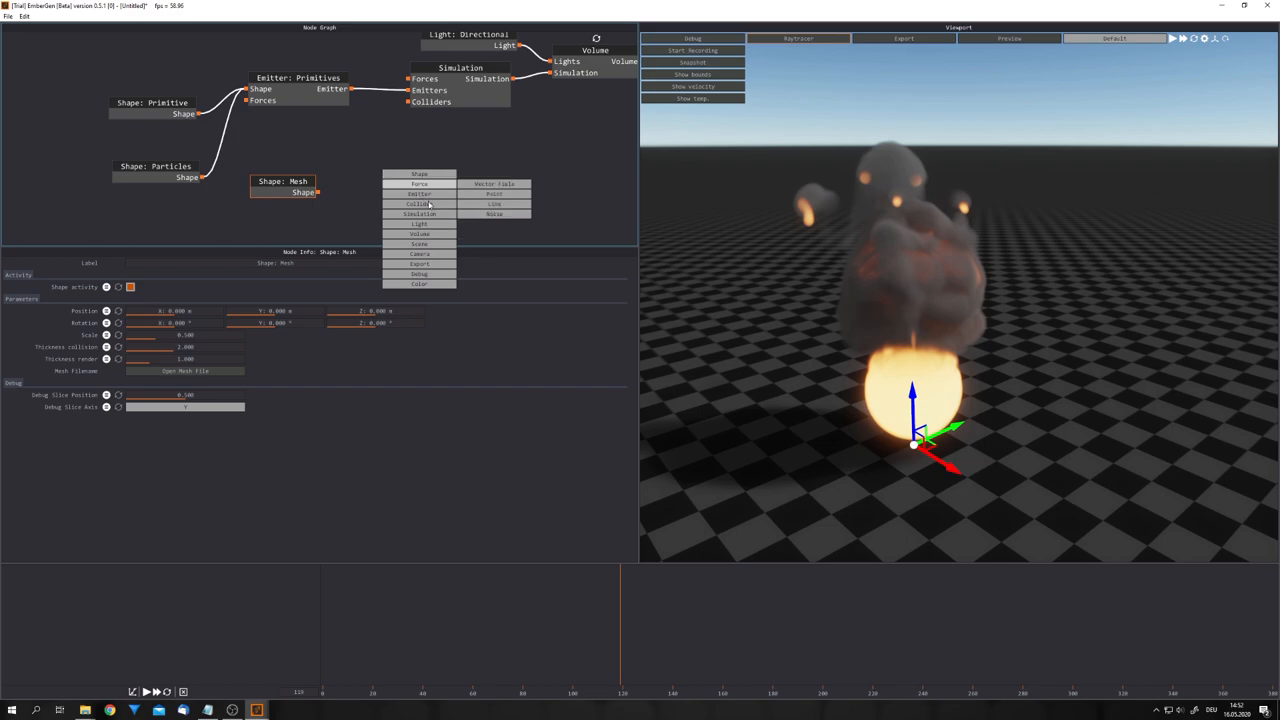
{"action": "left_click", "coordinate": [415, 203]}
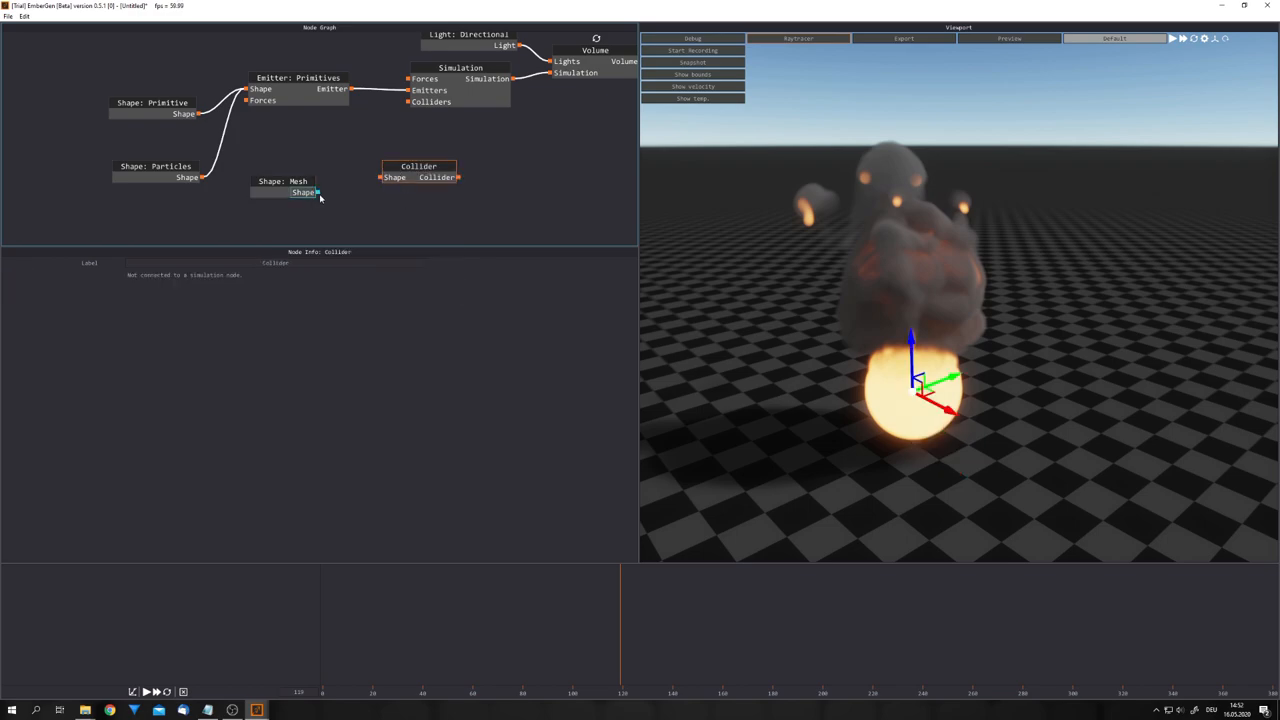
{"action": "left_click_drag", "start_coordinate": [418, 166], "coordinate": [358, 166]}
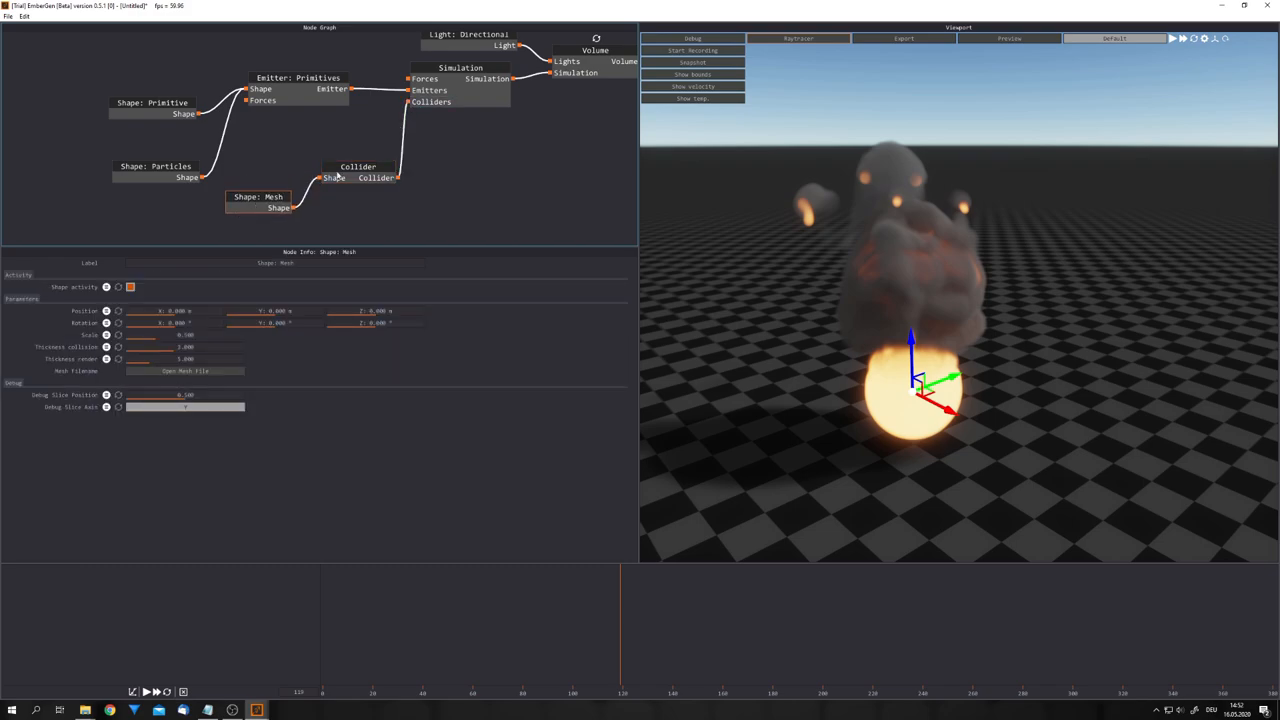
{"action": "left_click", "coordinate": [354, 177]}
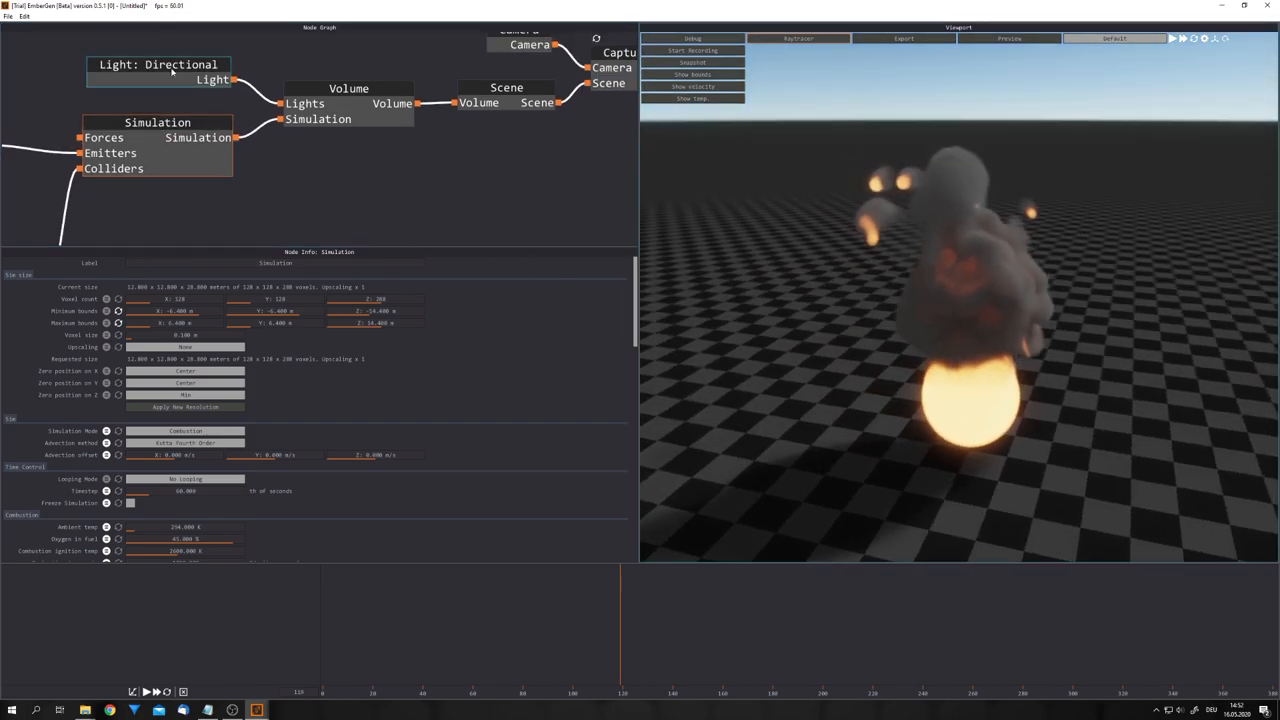
- Review the Scene, Capture and Simulation nodes, then add Export VDB fed by Simulation
{"action": "left_click", "coordinate": [344, 88]}
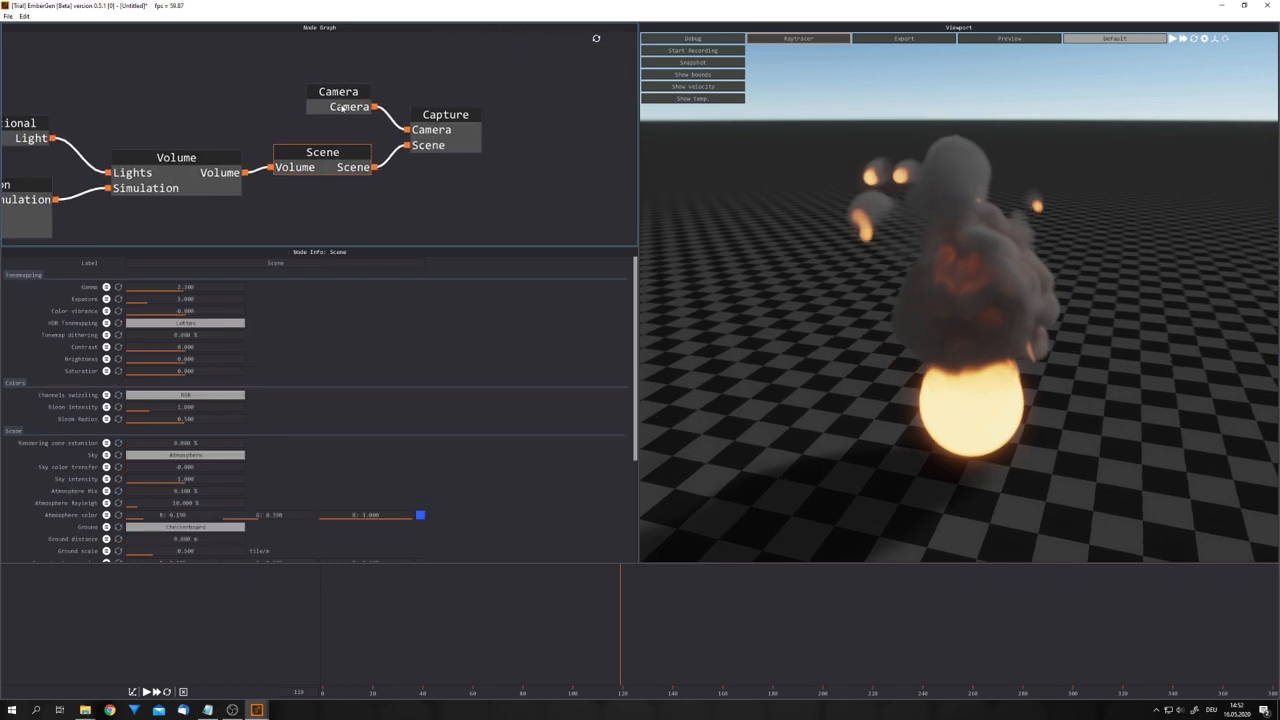
{"action": "left_click", "coordinate": [446, 112]}
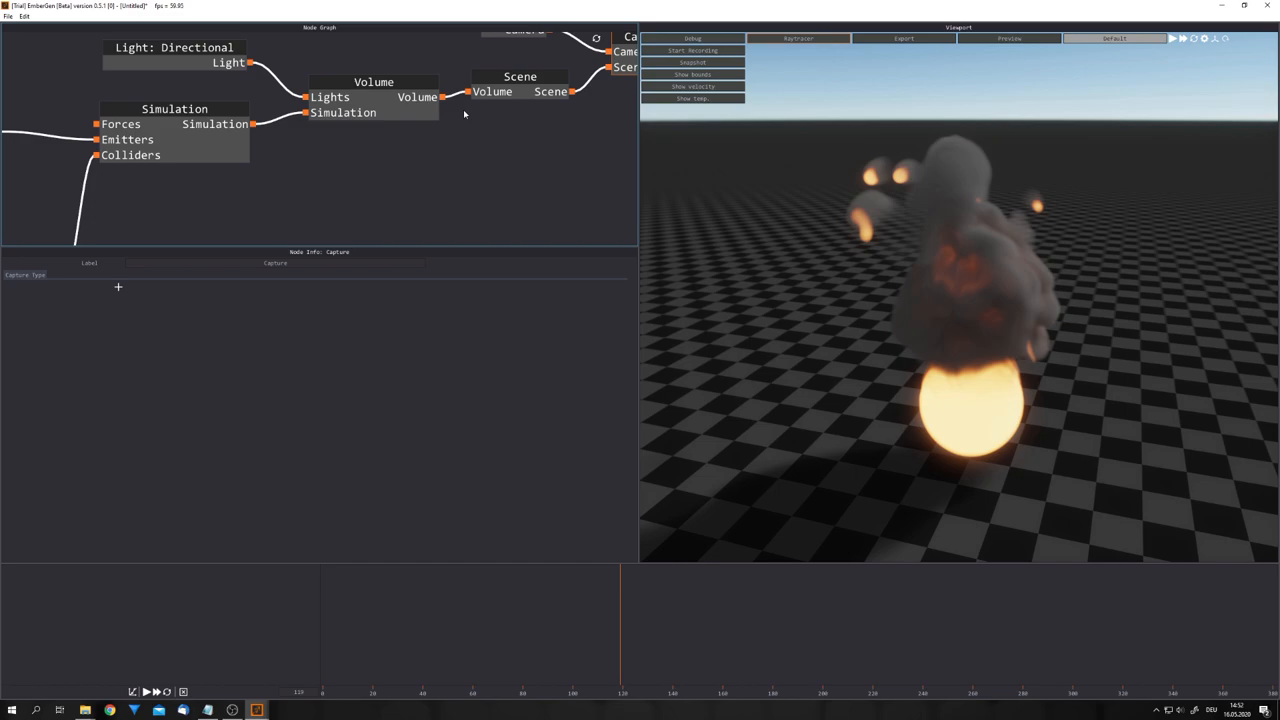
{"action": "left_click", "coordinate": [173, 108]}
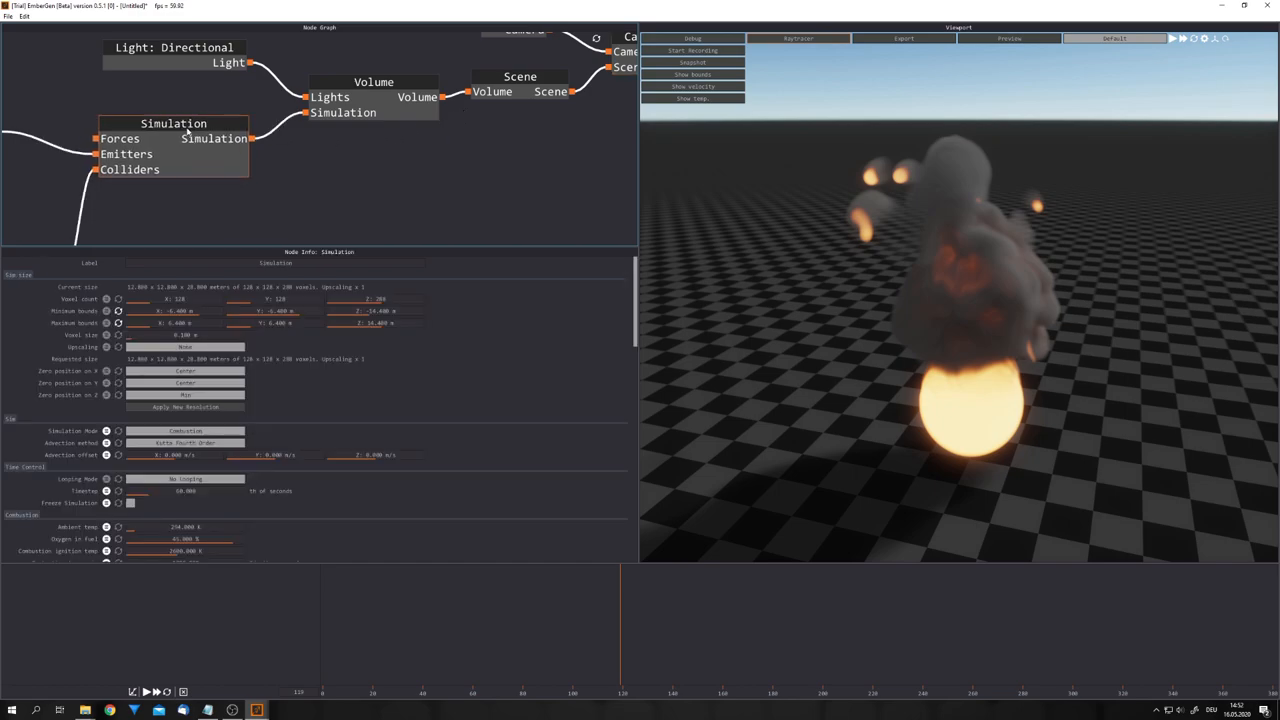
{"action": "right_click", "coordinate": [328, 151]}
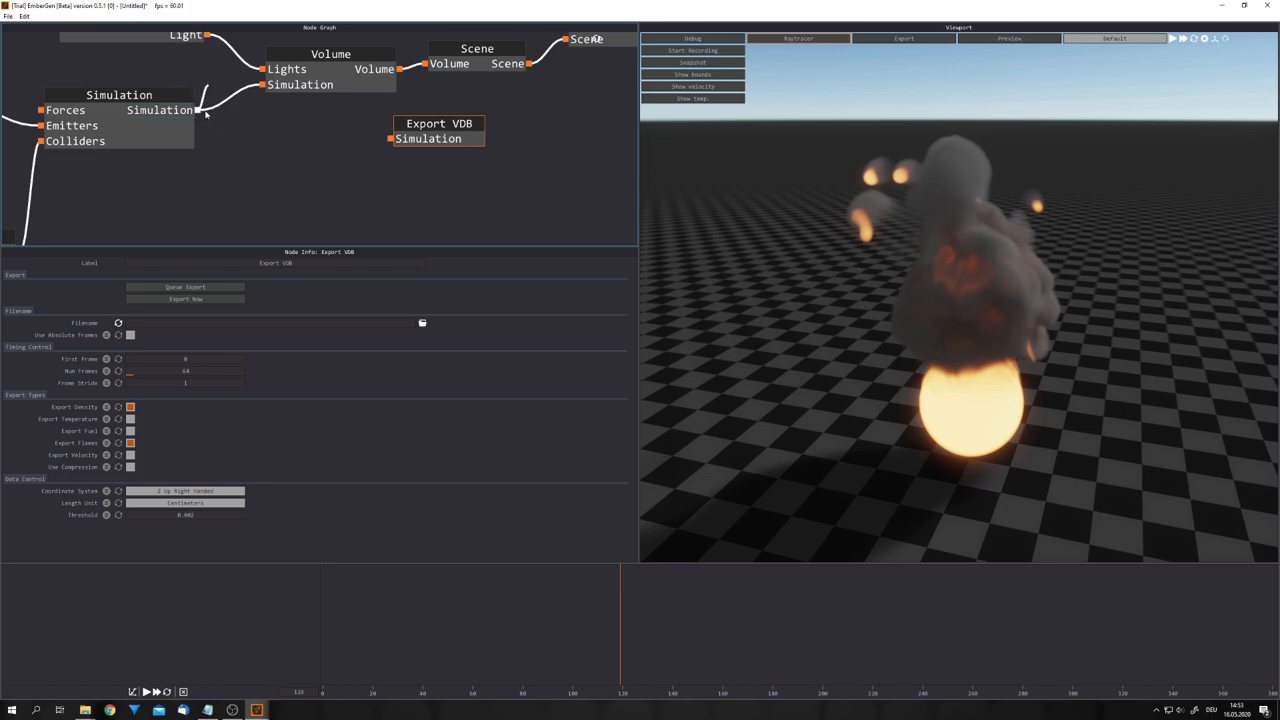
{"action": "left_click_drag", "start_coordinate": [438, 130], "coordinate": [411, 146]}
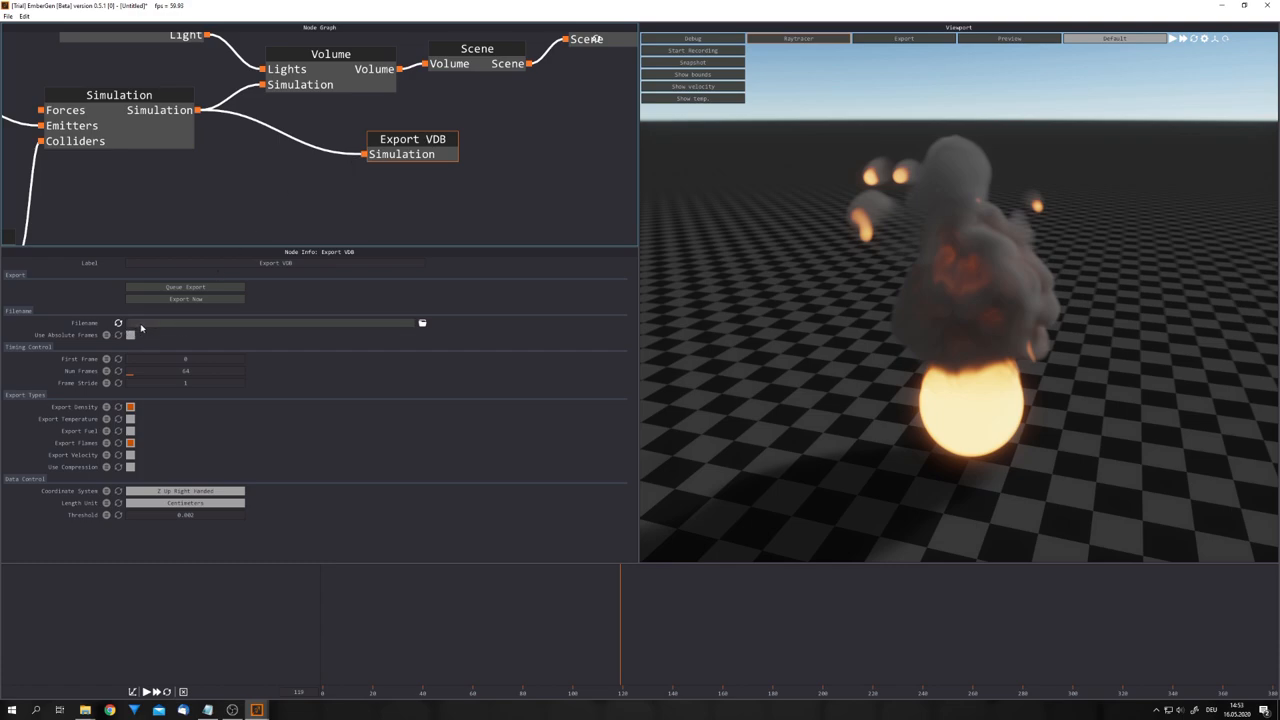
{"action": "mouse_move", "coordinate": [170, 325]}
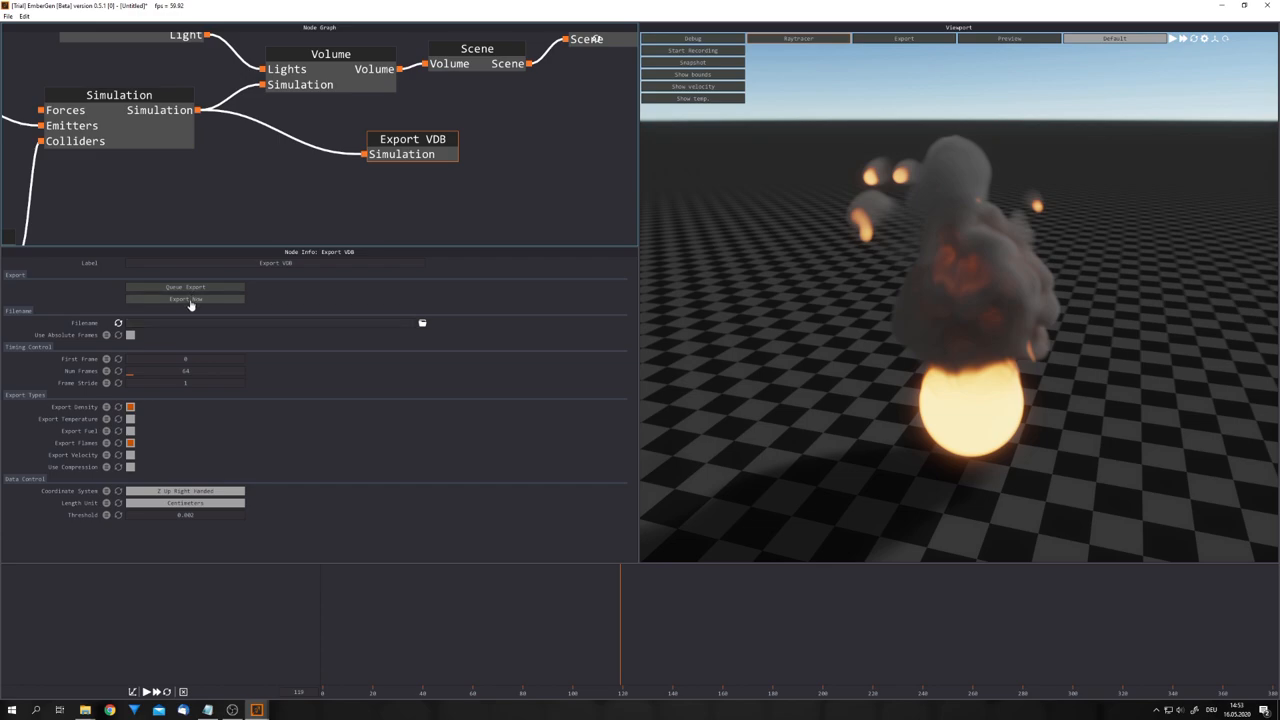
{"action": "mouse_move", "coordinate": [848, 357]}
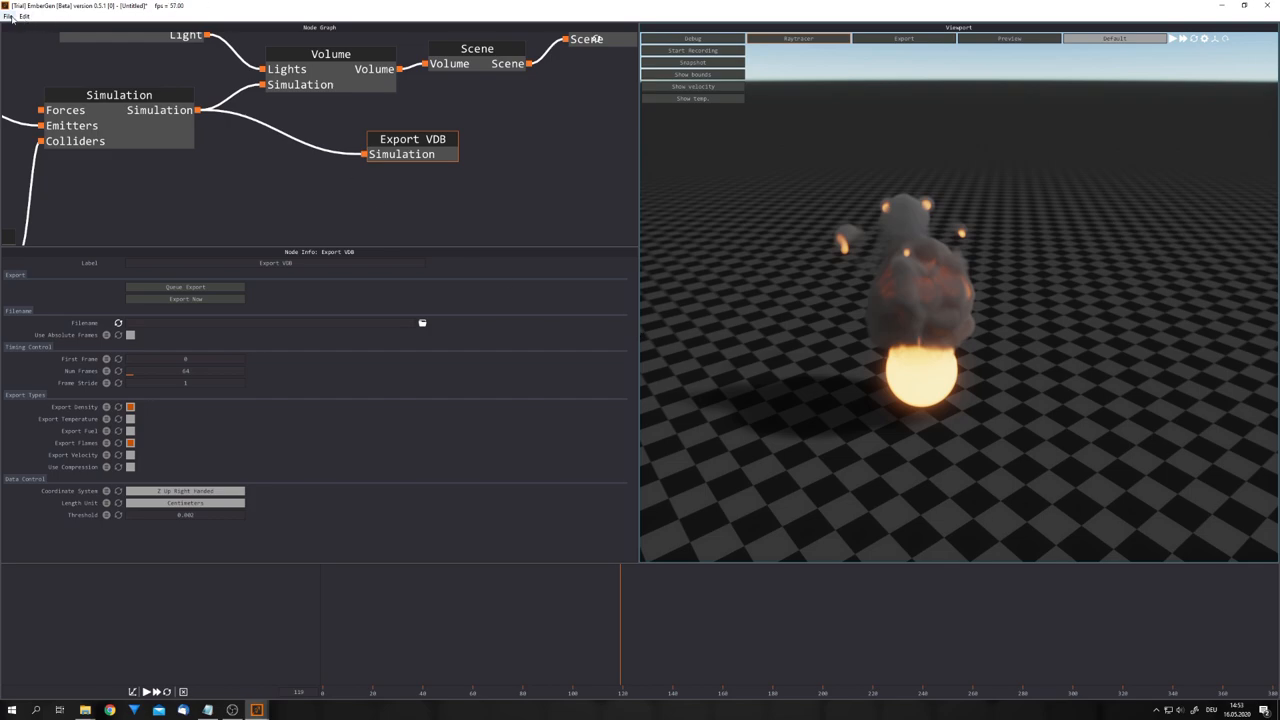
- Open 008_Shed.ember from the presets folder through File > Open Project
{"action": "left_click", "coordinate": [9, 17]}
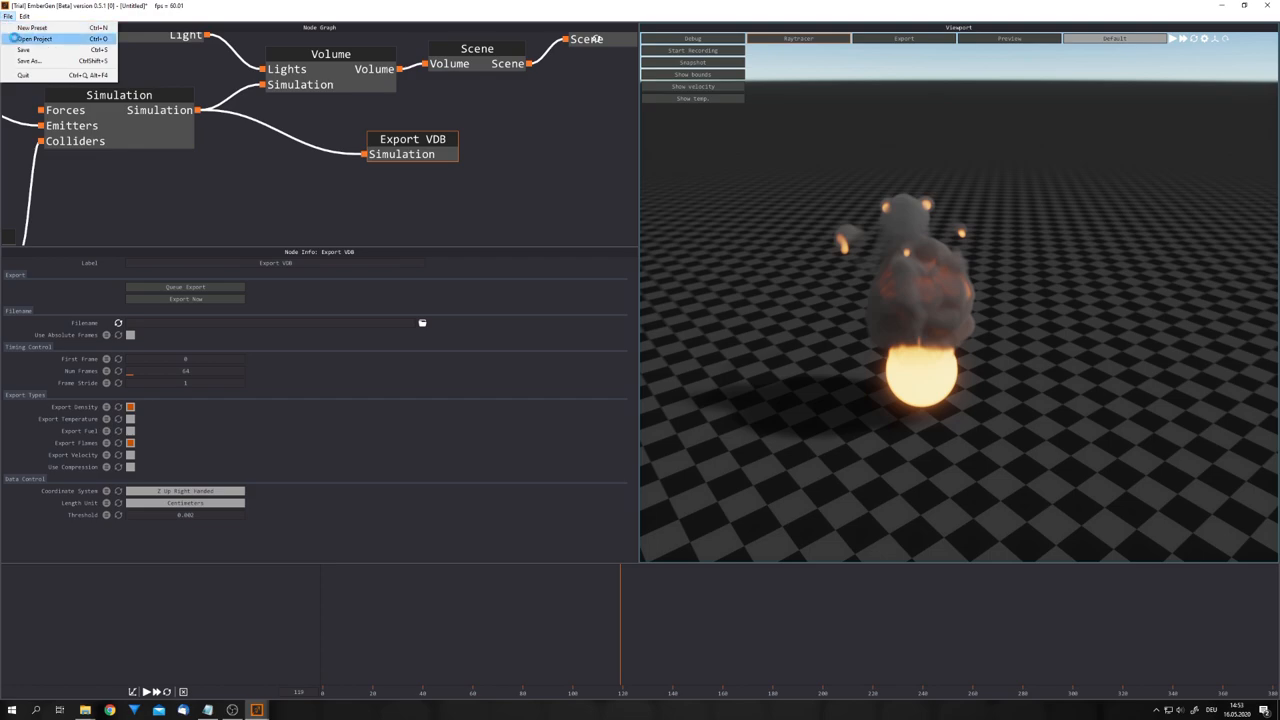
{"action": "left_click", "coordinate": [30, 36]}
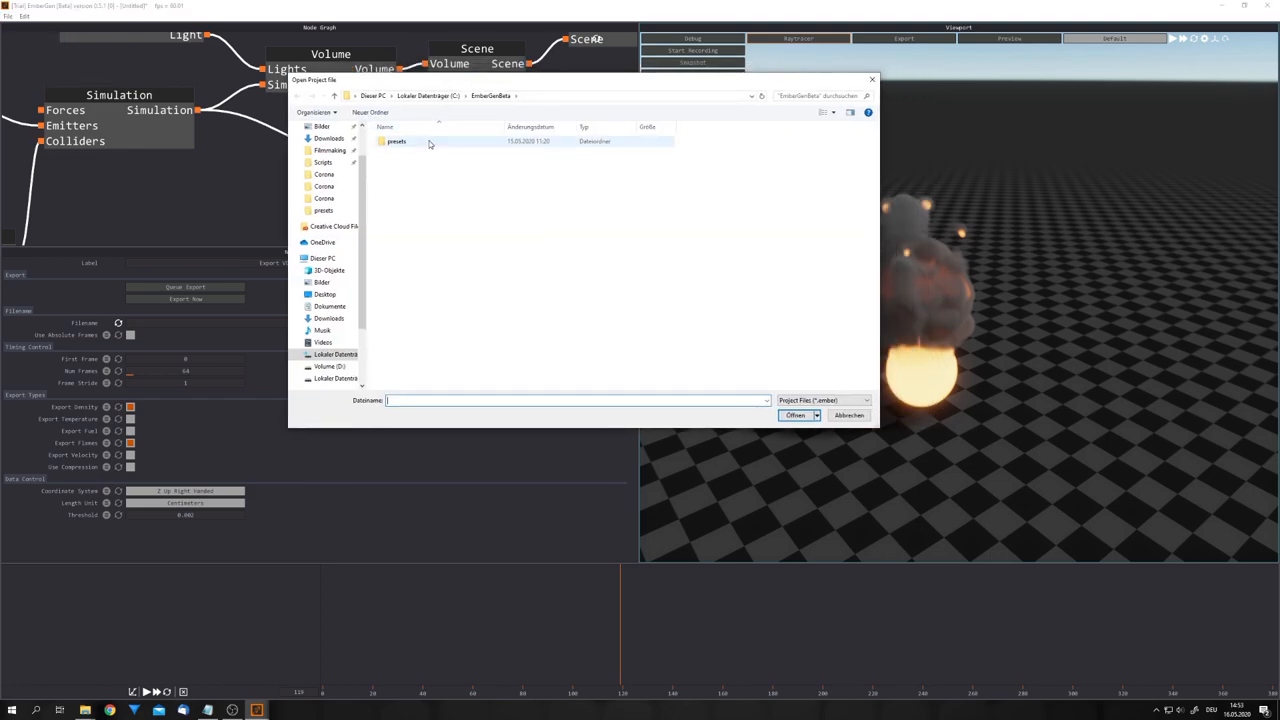
{"action": "double_click", "coordinate": [397, 141]}
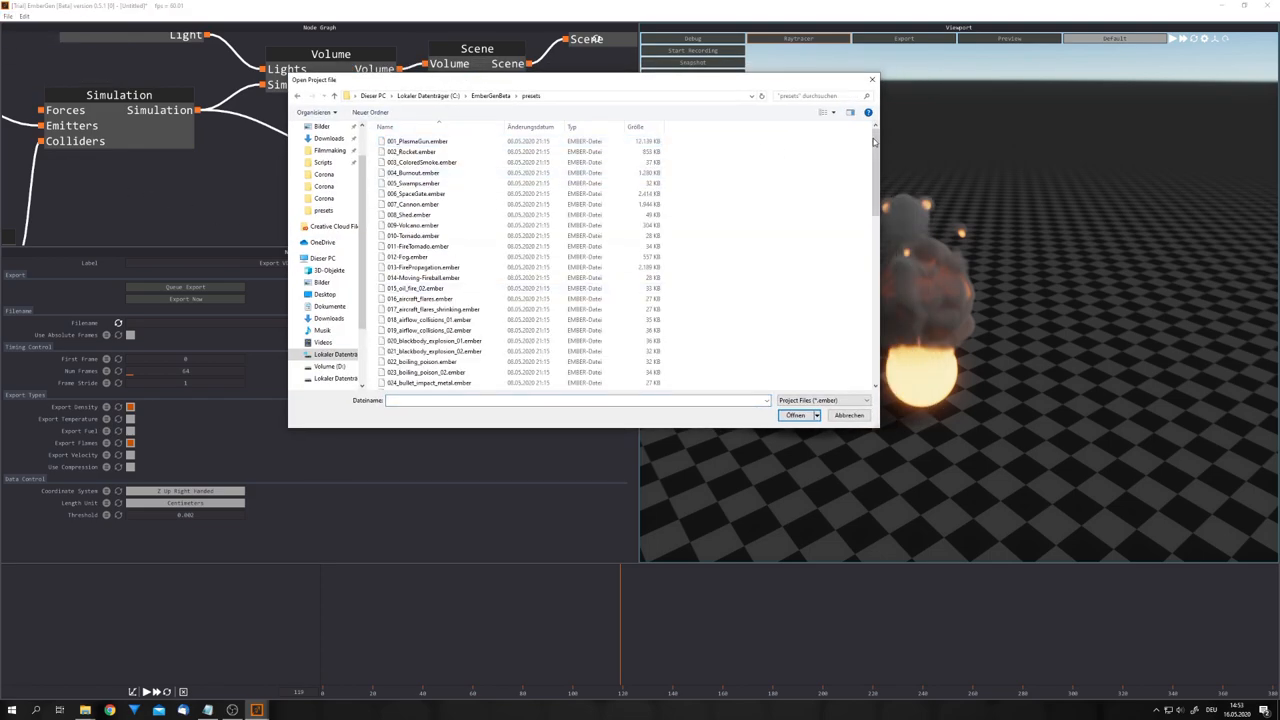
{"action": "scroll", "scroll_direction": "down", "scroll_amount": 3}
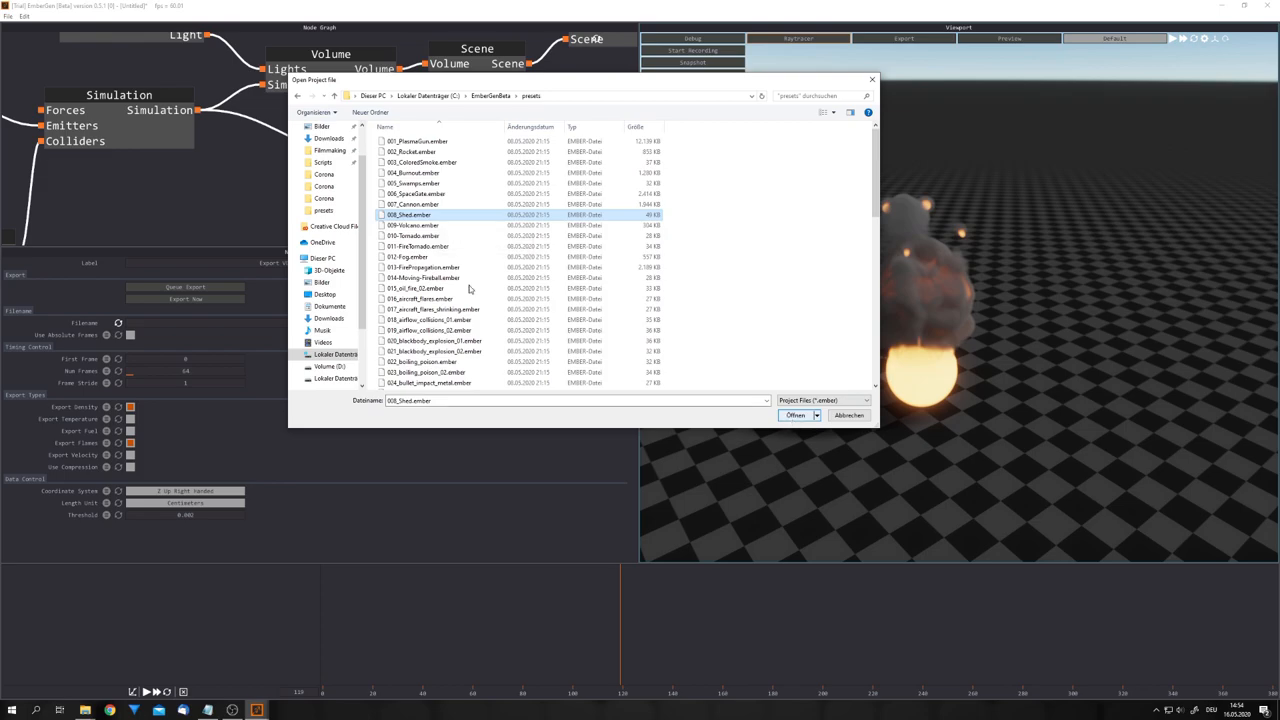
{"action": "left_click", "coordinate": [796, 414]}
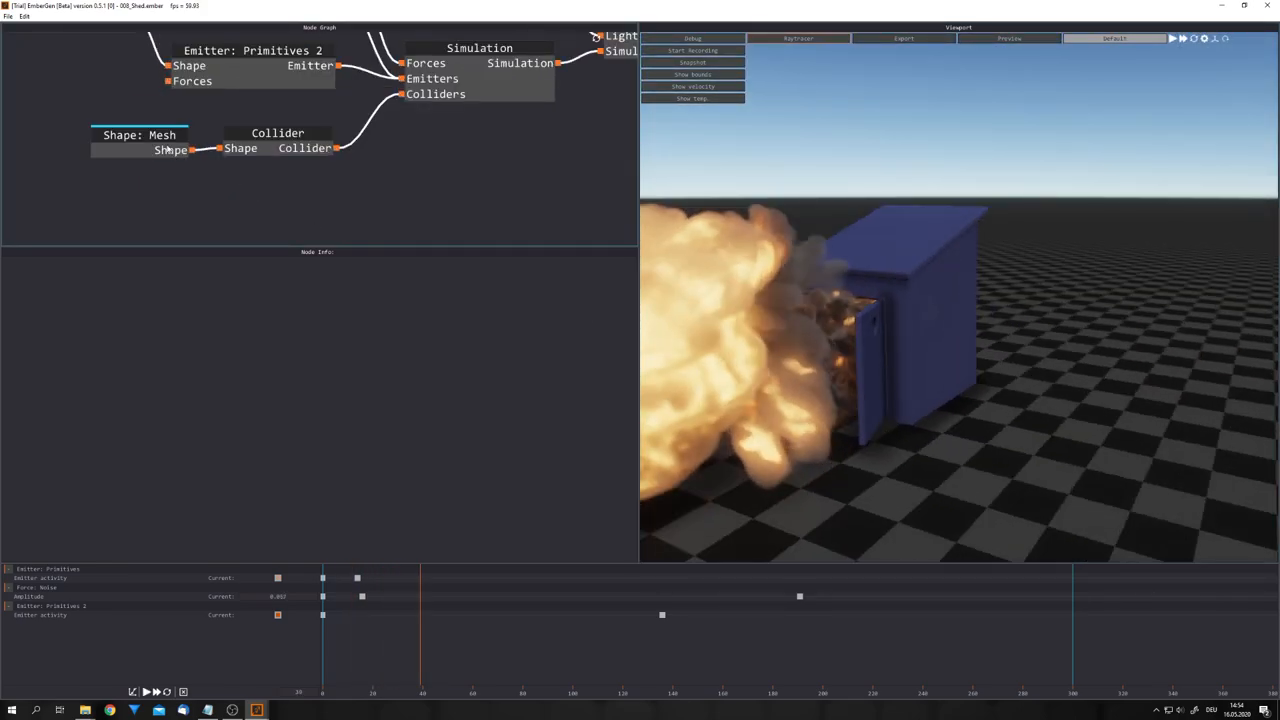
- Select the Collider node to show its position, physics and display parameters
{"action": "left_click", "coordinate": [268, 138]}
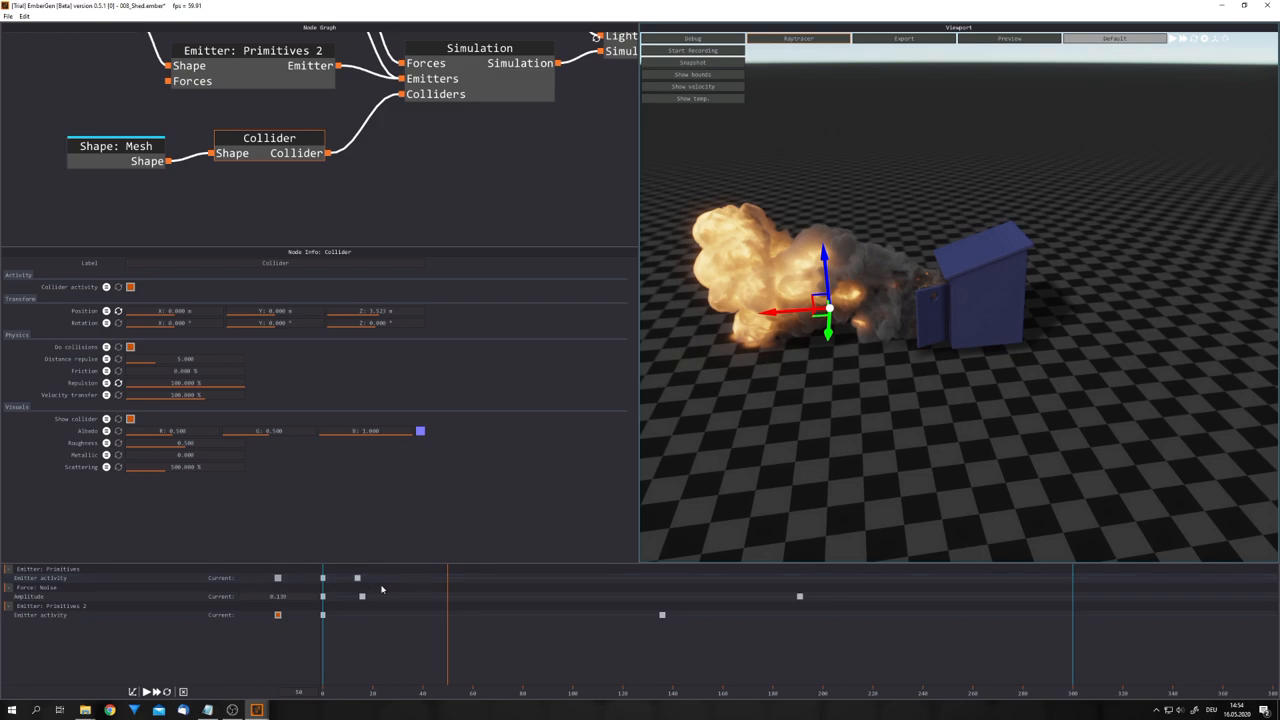
{"action": "mouse_move", "coordinate": [432, 528]}
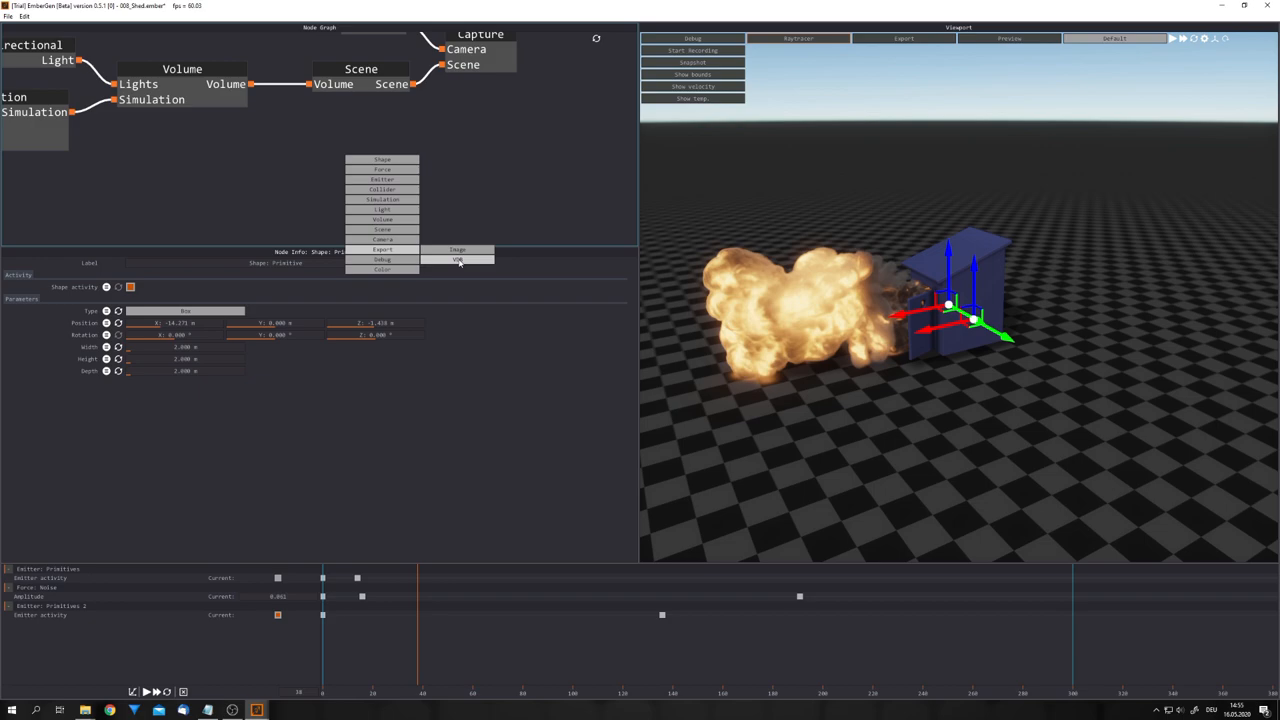
- Add an Export VDB node and connect the Simulation output to its Simulation input
{"action": "left_click", "coordinate": [455, 259]}
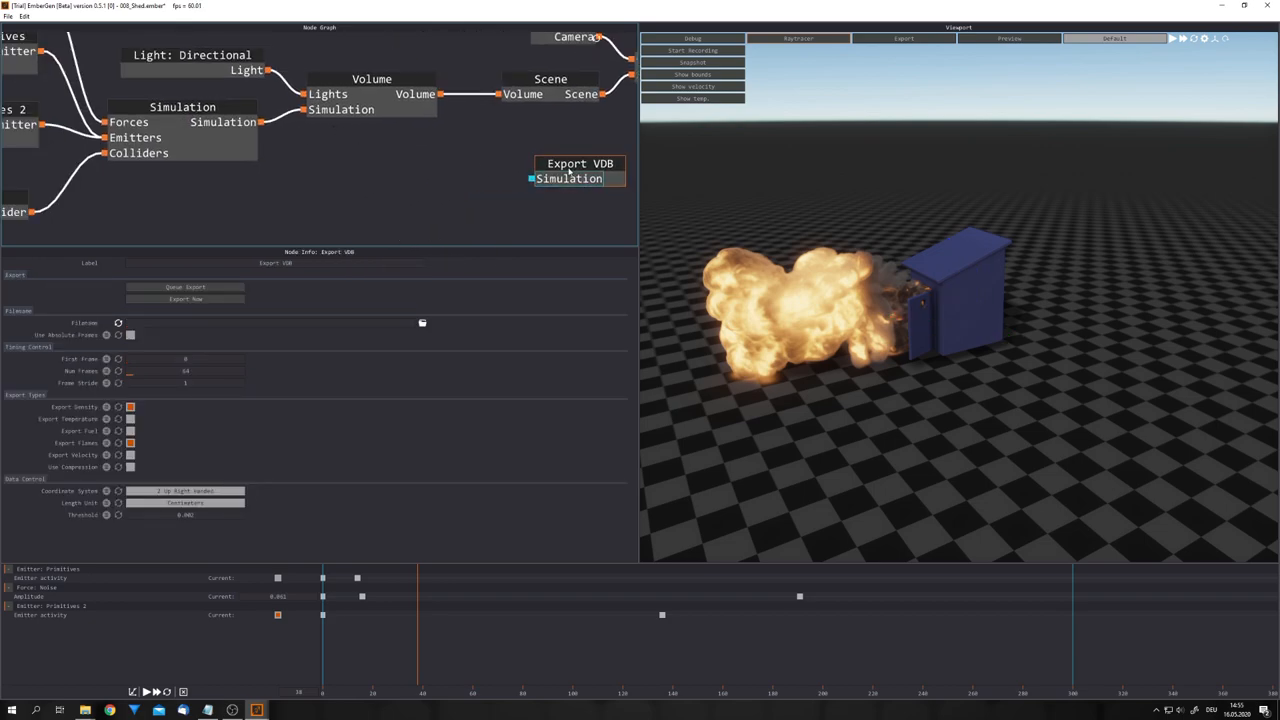
{"action": "left_click_drag", "start_coordinate": [580, 170], "coordinate": [497, 170]}
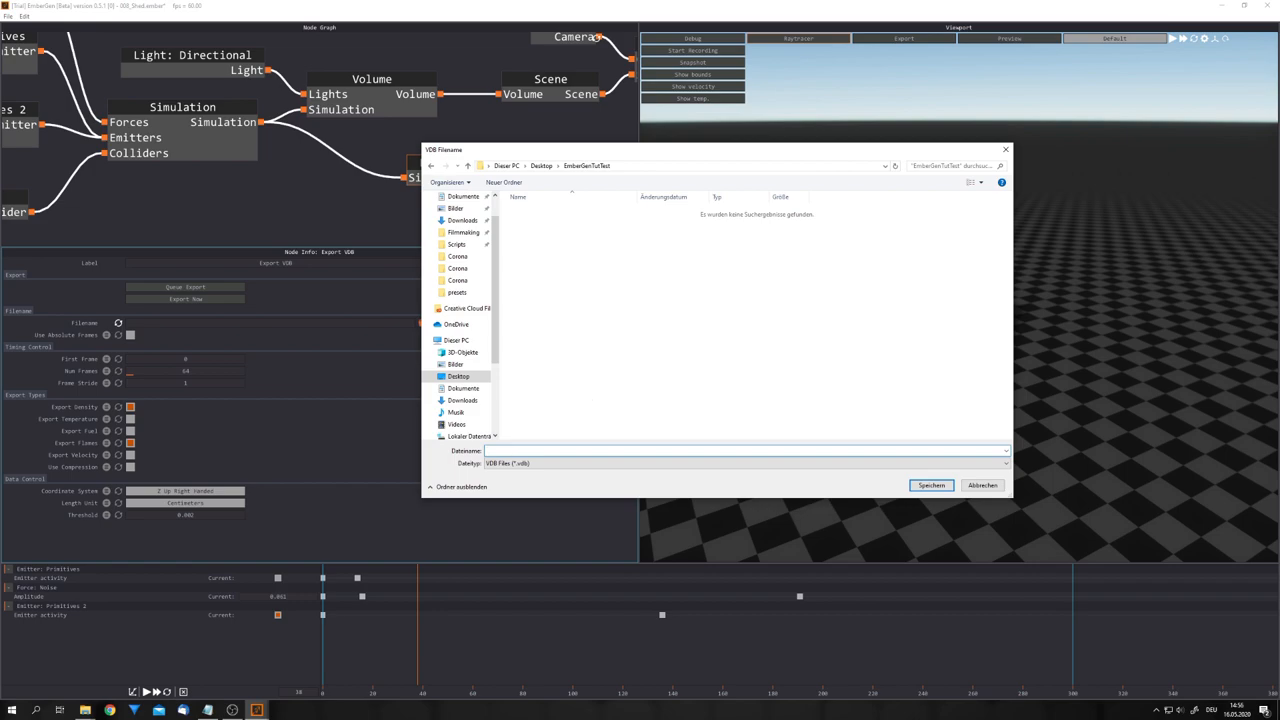
- Name the VDB export file 'test' and confirm the save location
{"action": "type", "text": "test"}
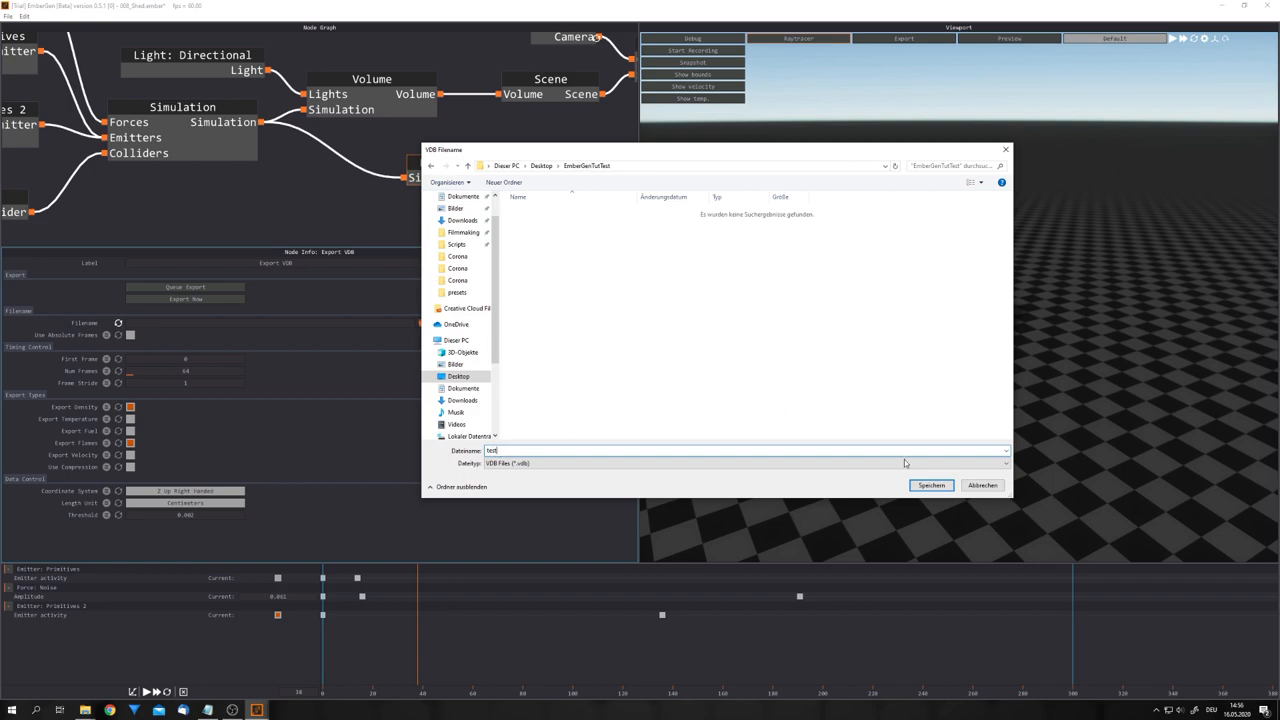
{"action": "left_click", "coordinate": [931, 484]}
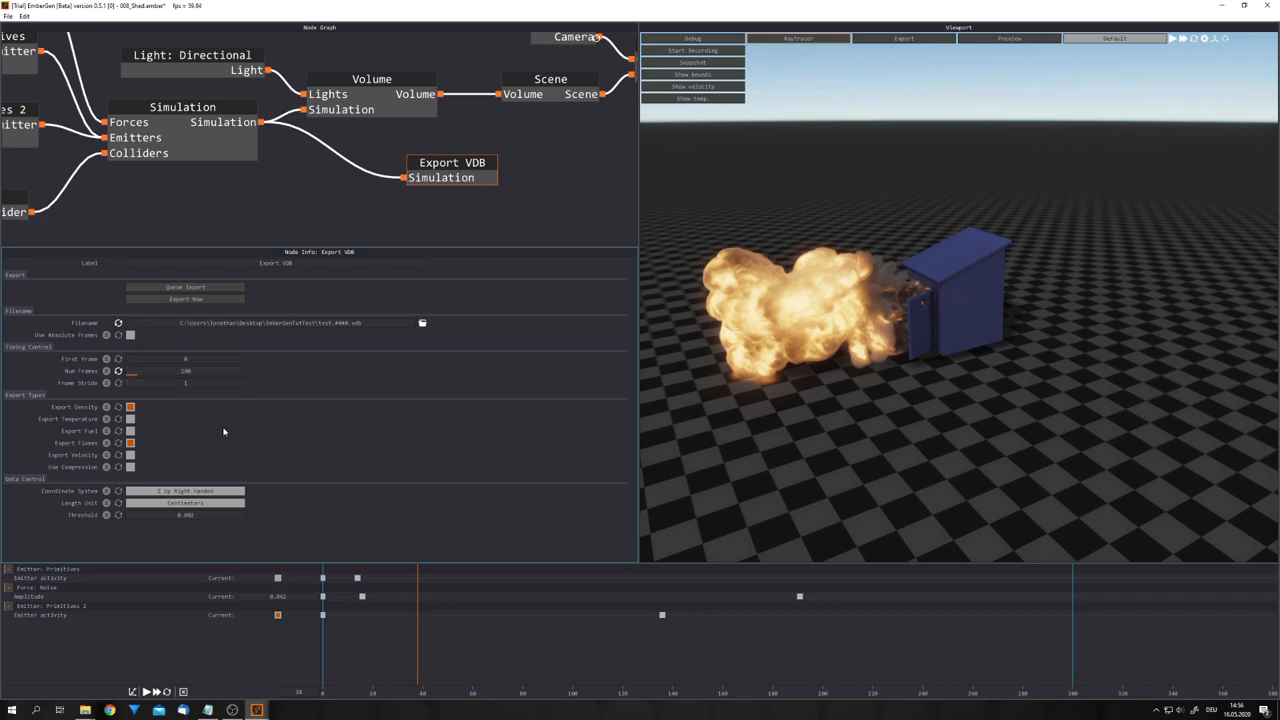
{"action": "mouse_move", "coordinate": [181, 424]}
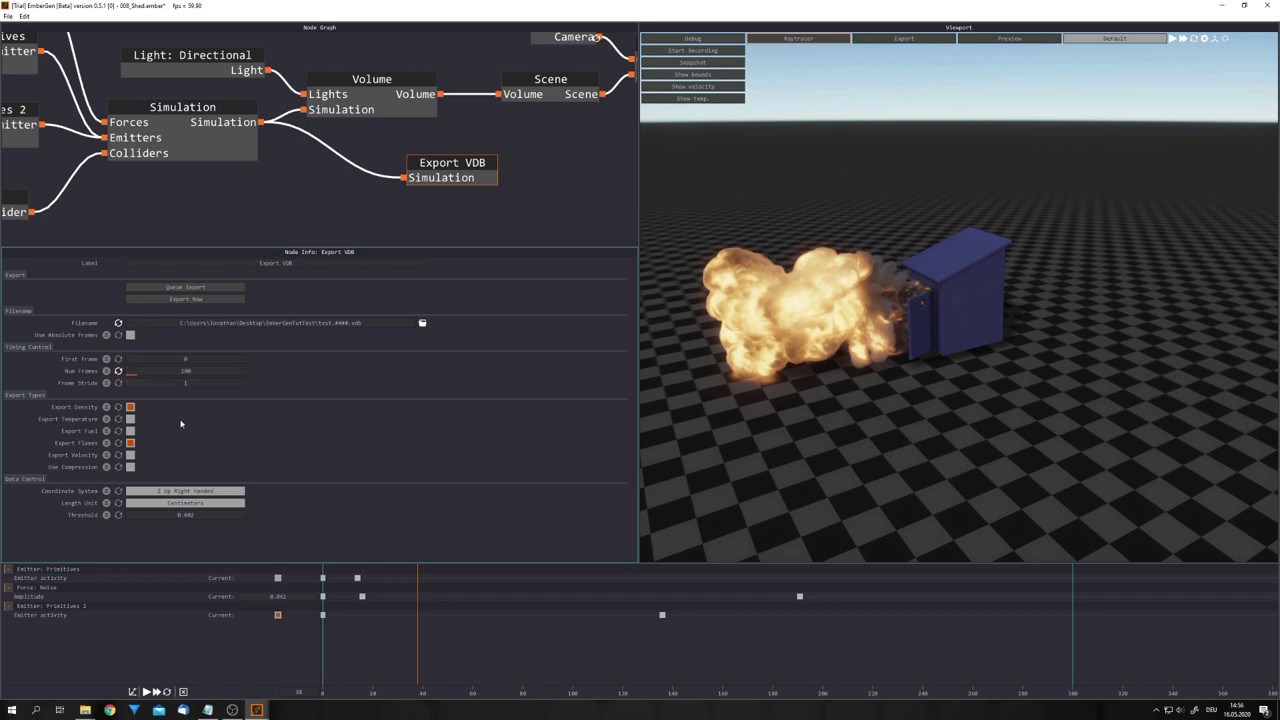
- Enable Export Temperature and Export Fuel, then run Export Now
{"action": "left_click", "coordinate": [130, 419]}
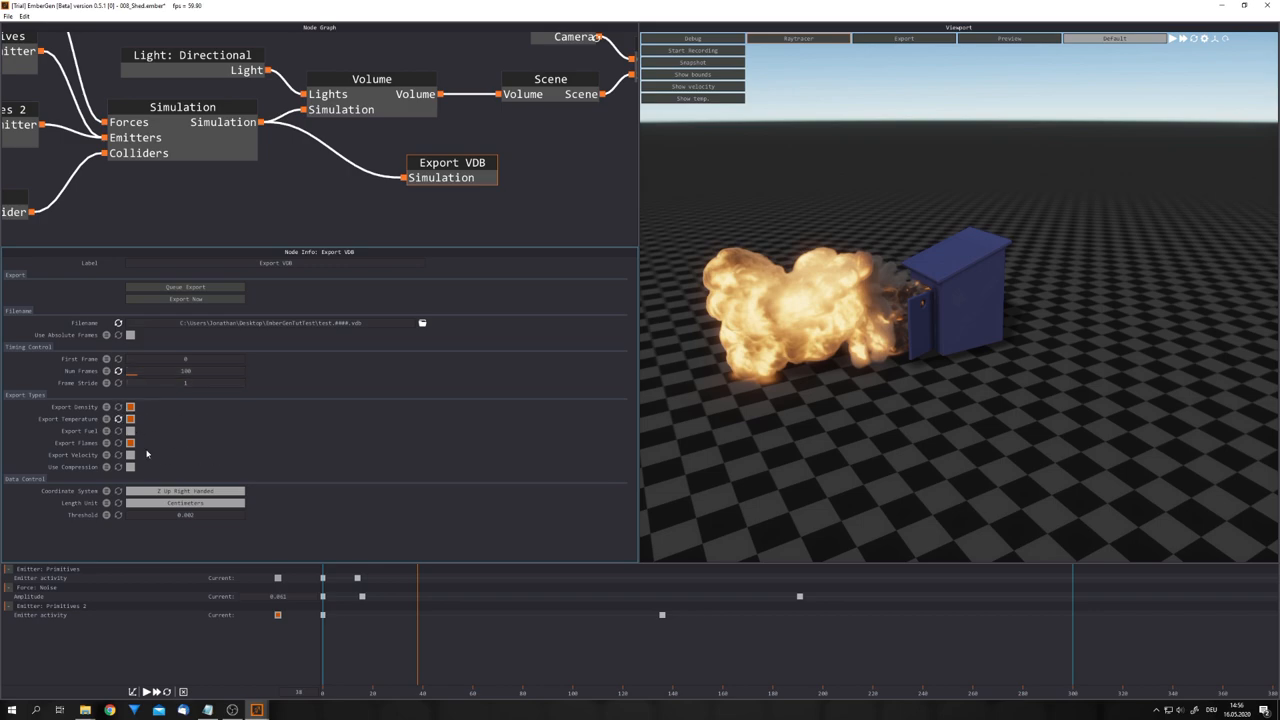
{"action": "left_click", "coordinate": [130, 442]}
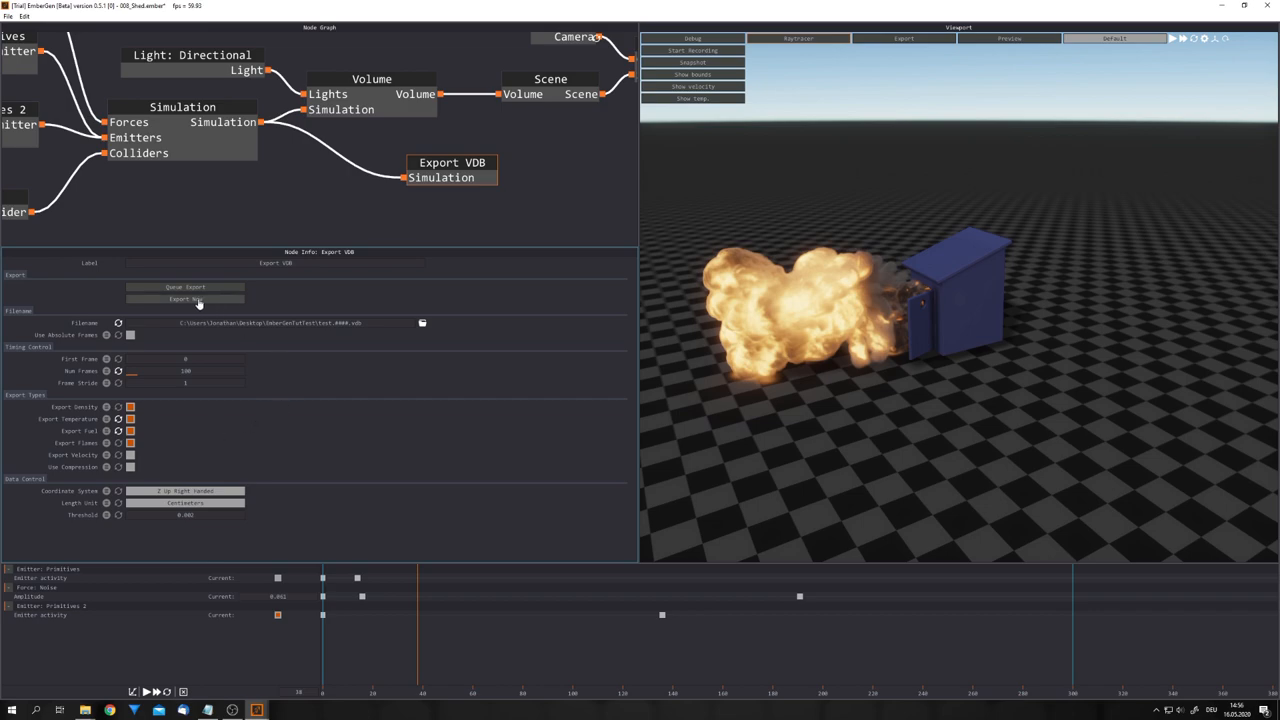
{"action": "left_click", "coordinate": [185, 298]}
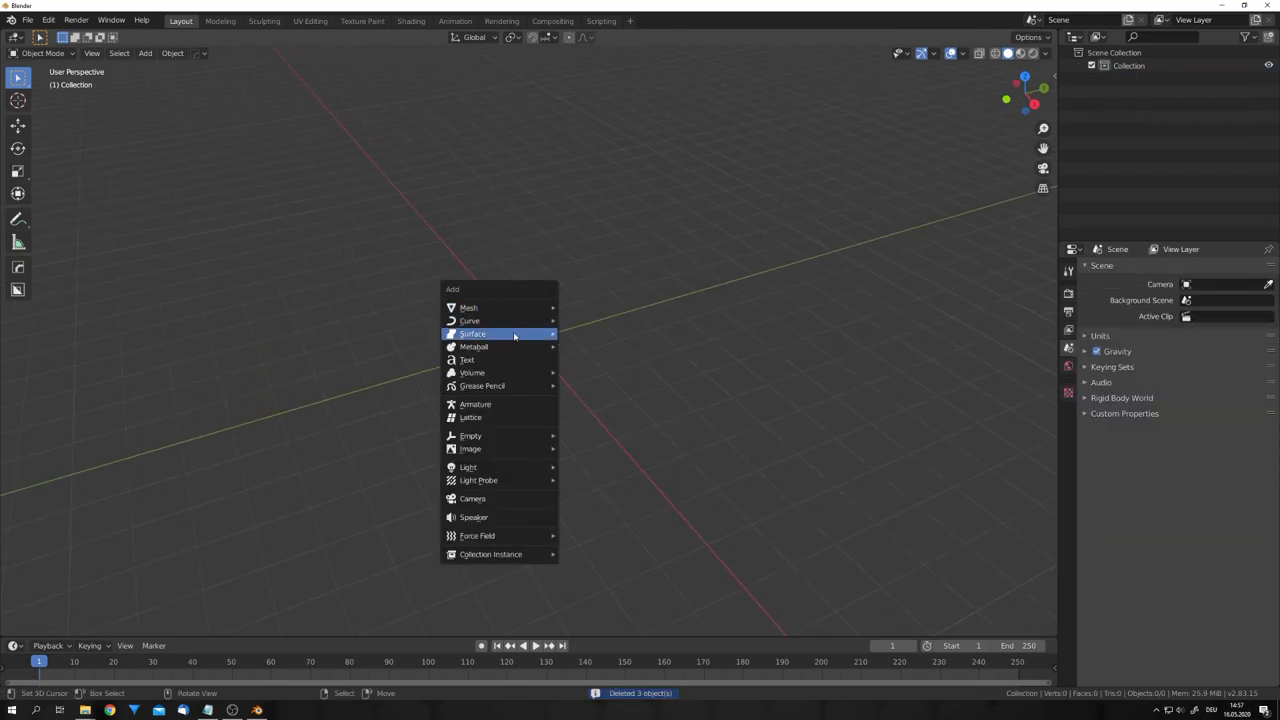
{"action": "mouse_move", "coordinate": [472, 372]}
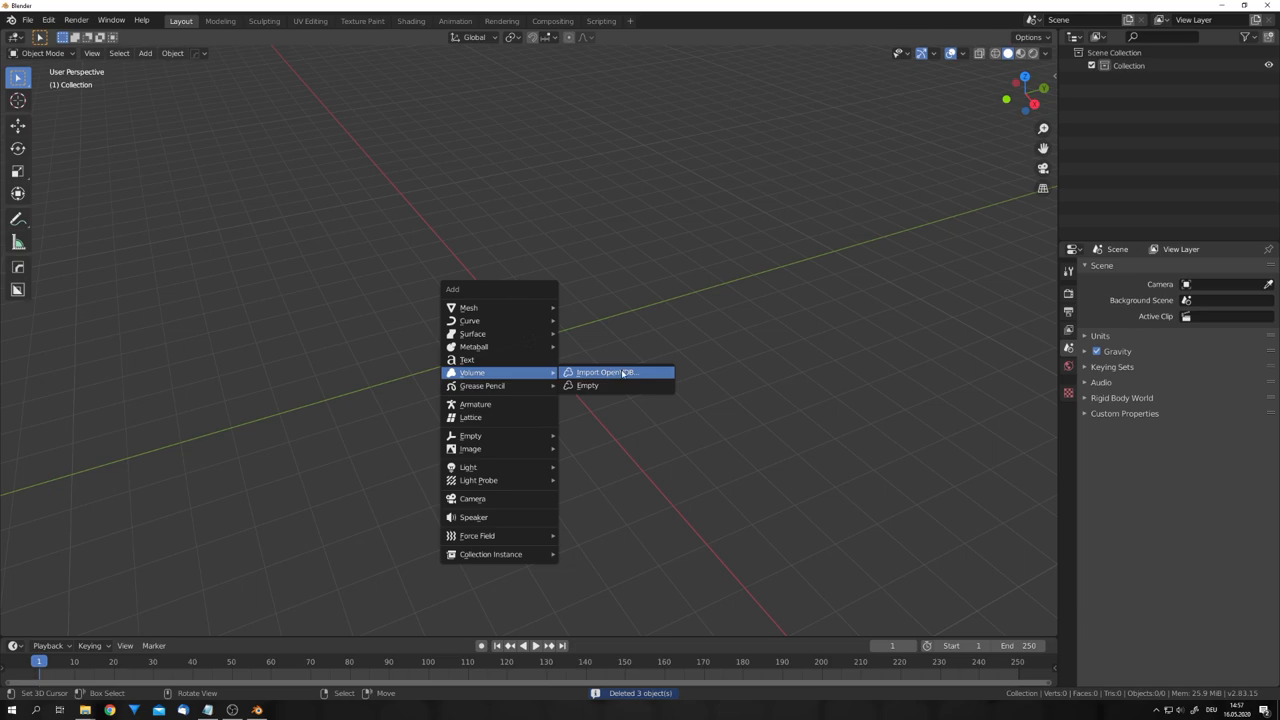
- Import the test.0000.vdb sequence through Volume > Import OpenVDB
{"action": "left_click", "coordinate": [612, 372]}
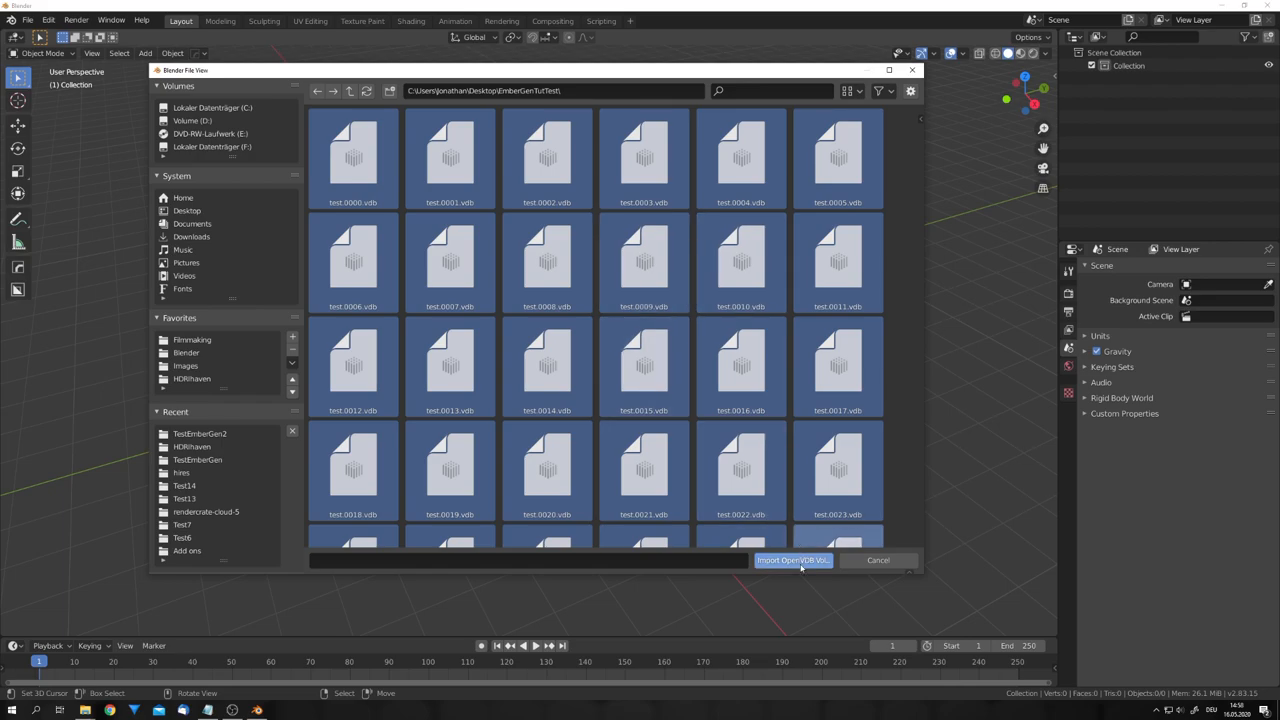
{"action": "left_click", "coordinate": [792, 560]}
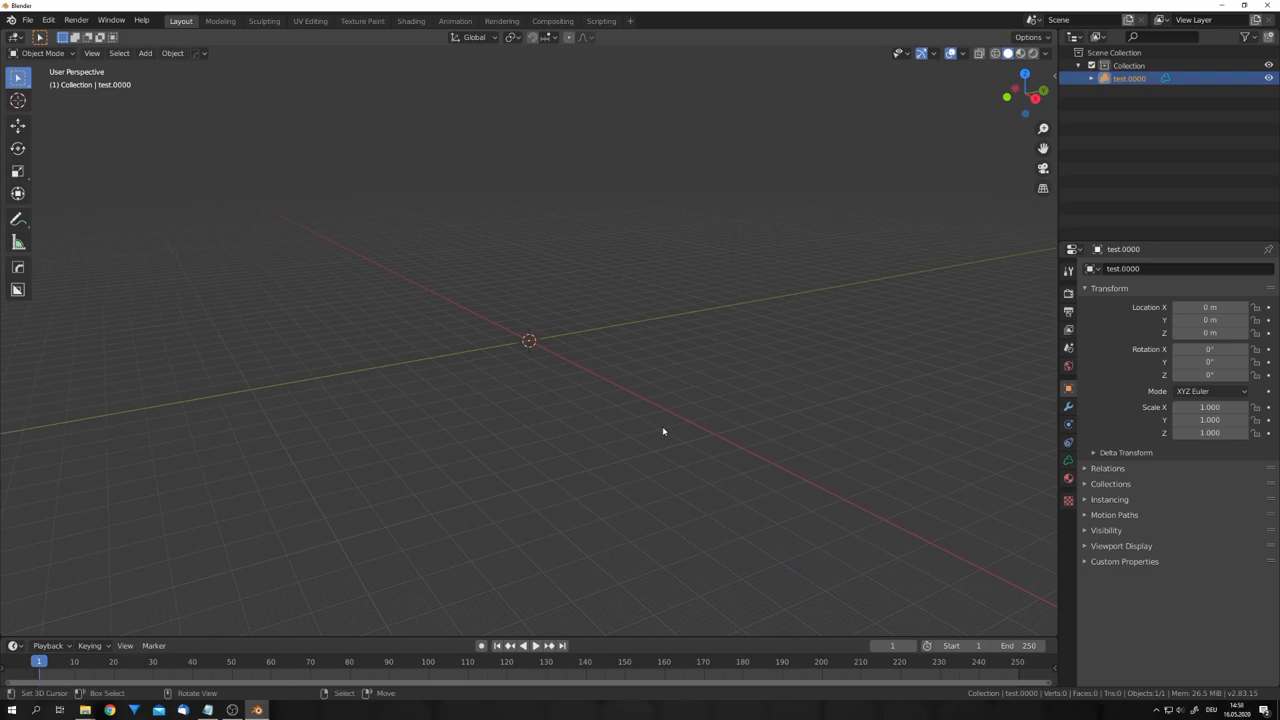
- Scale the test.0000 volume down to 0.081 and raise it to Z 3.6191 m
{"action": "left_click", "coordinate": [538, 642]}
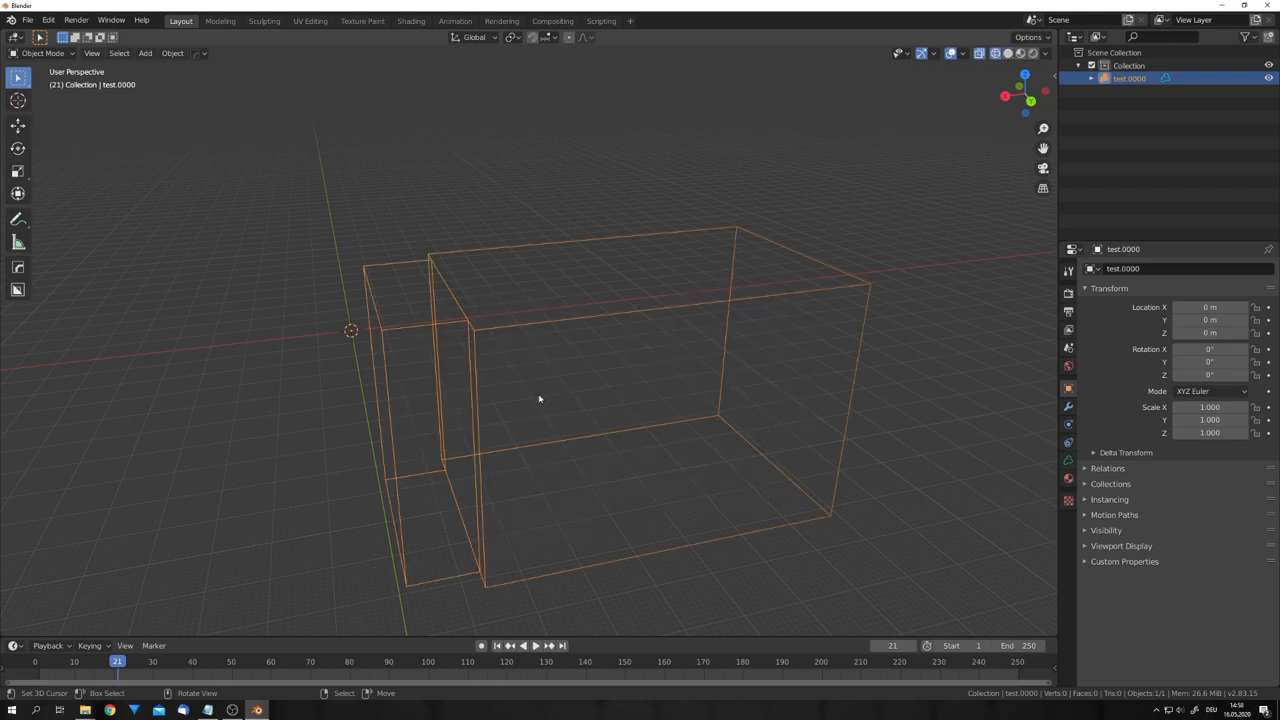
{"action": "left_click_drag", "start_coordinate": [540, 400], "coordinate": [515, 367]}
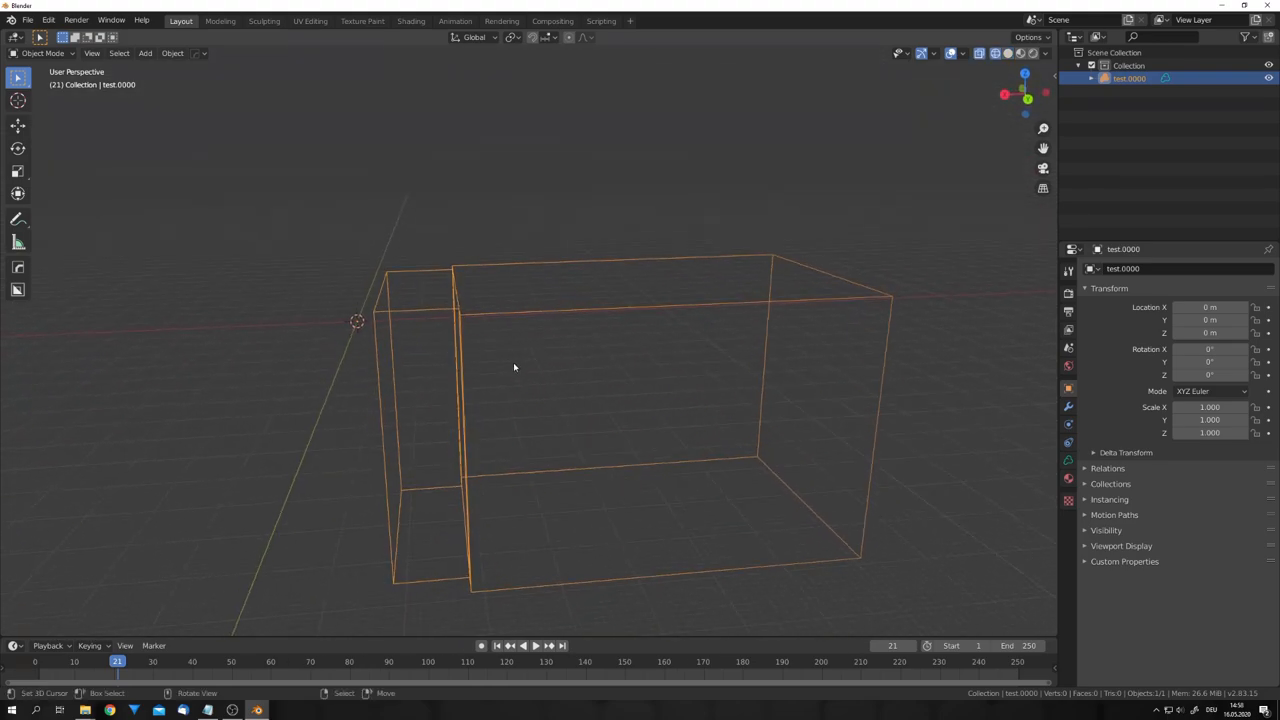
{"action": "key", "text": "s"}
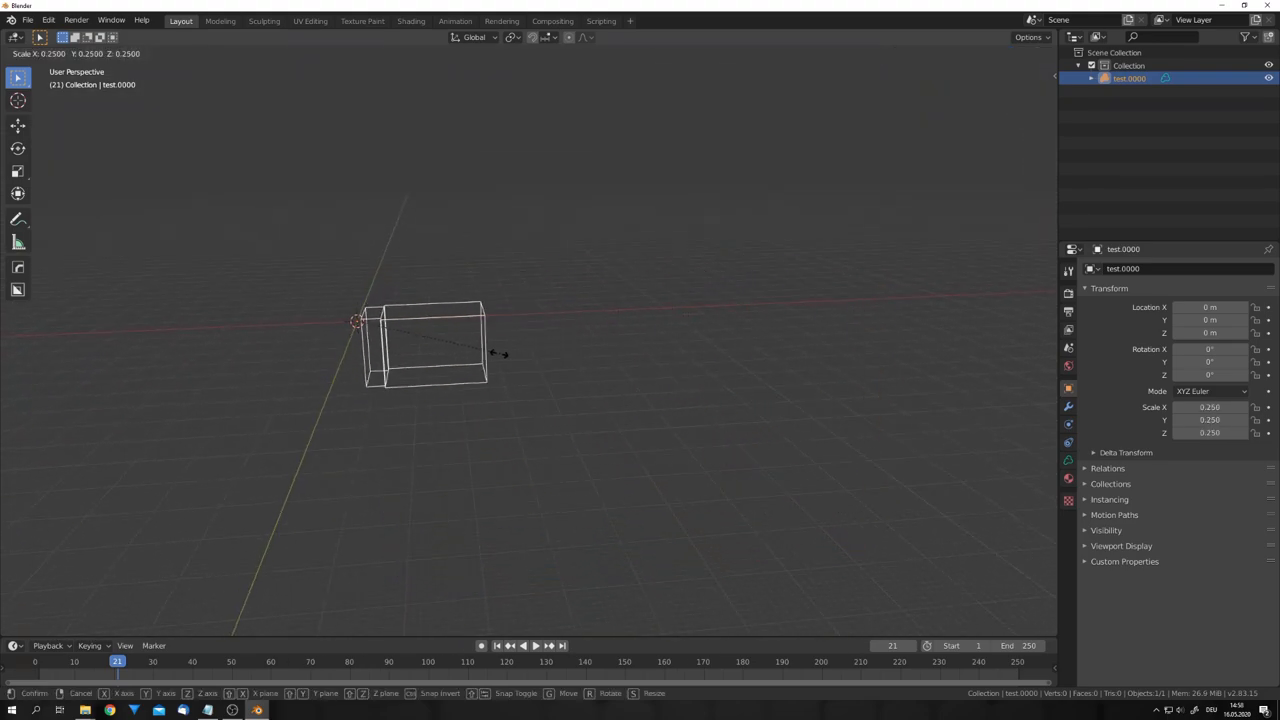
{"action": "left_click", "coordinate": [411, 348]}
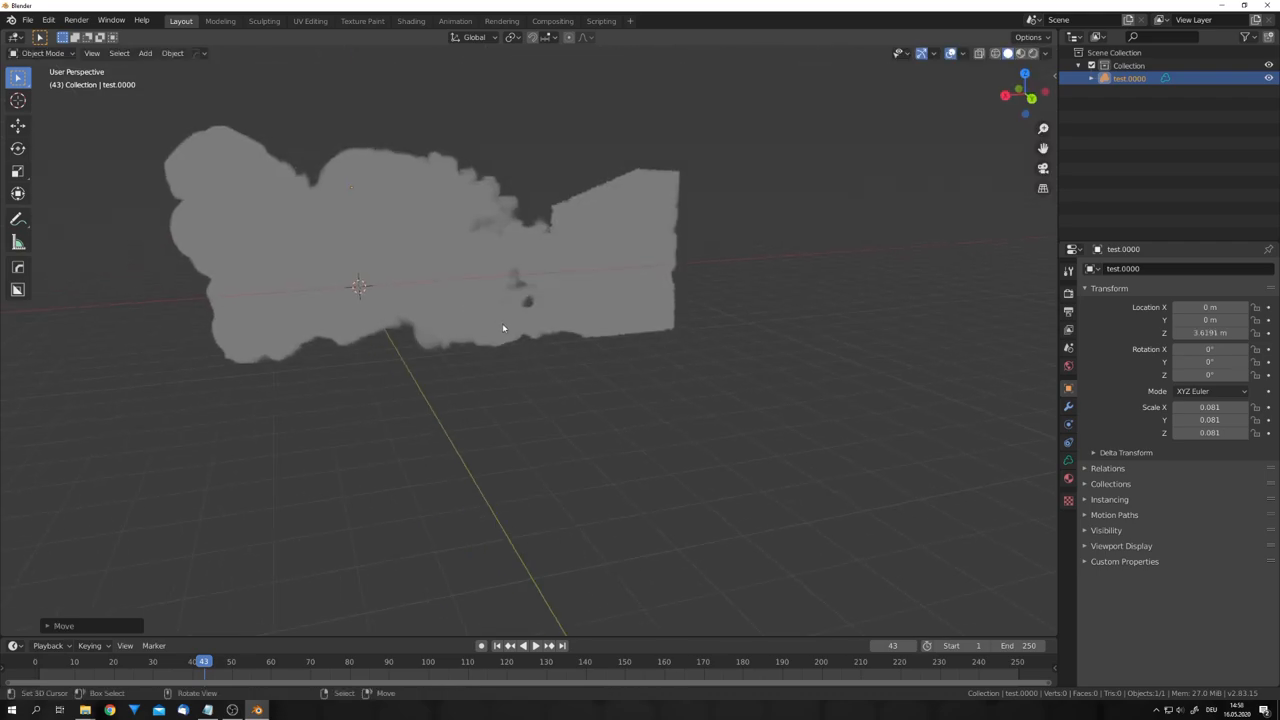
{"action": "mouse_move", "coordinate": [490, 294]}
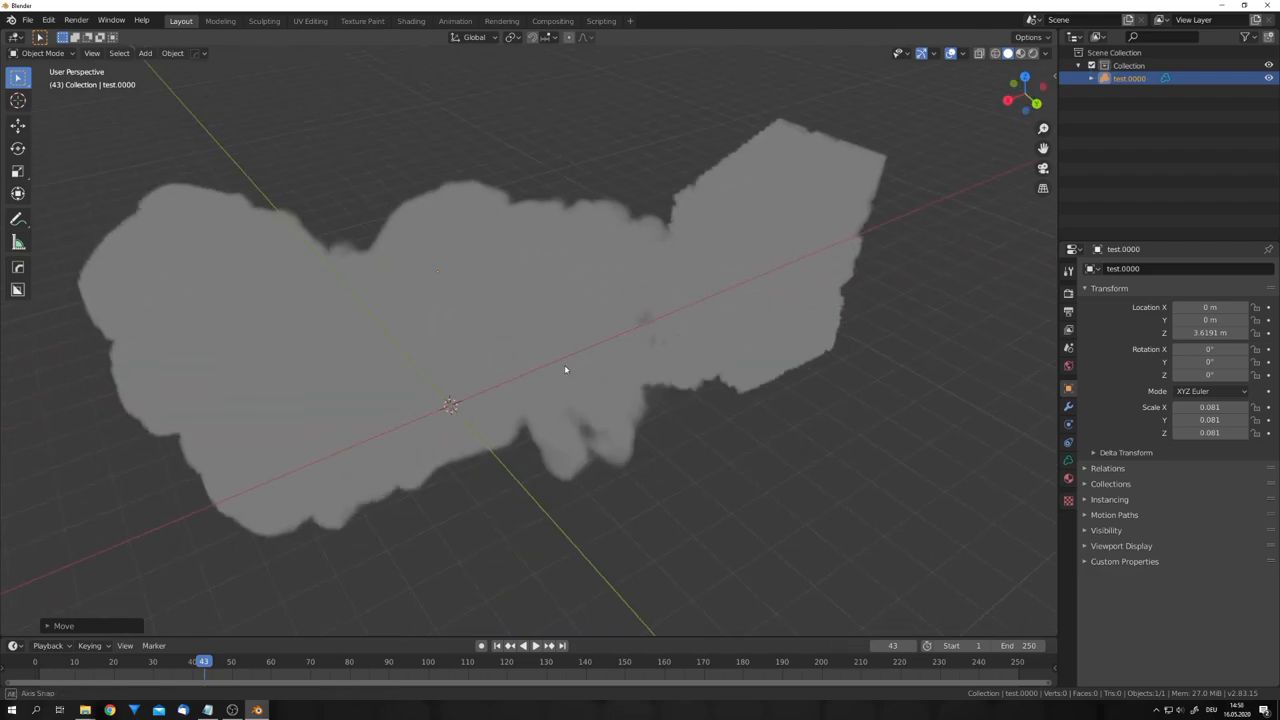
- Set the render engine to Cycles with GPU Compute as the device
{"action": "left_click", "coordinate": [1198, 268]}
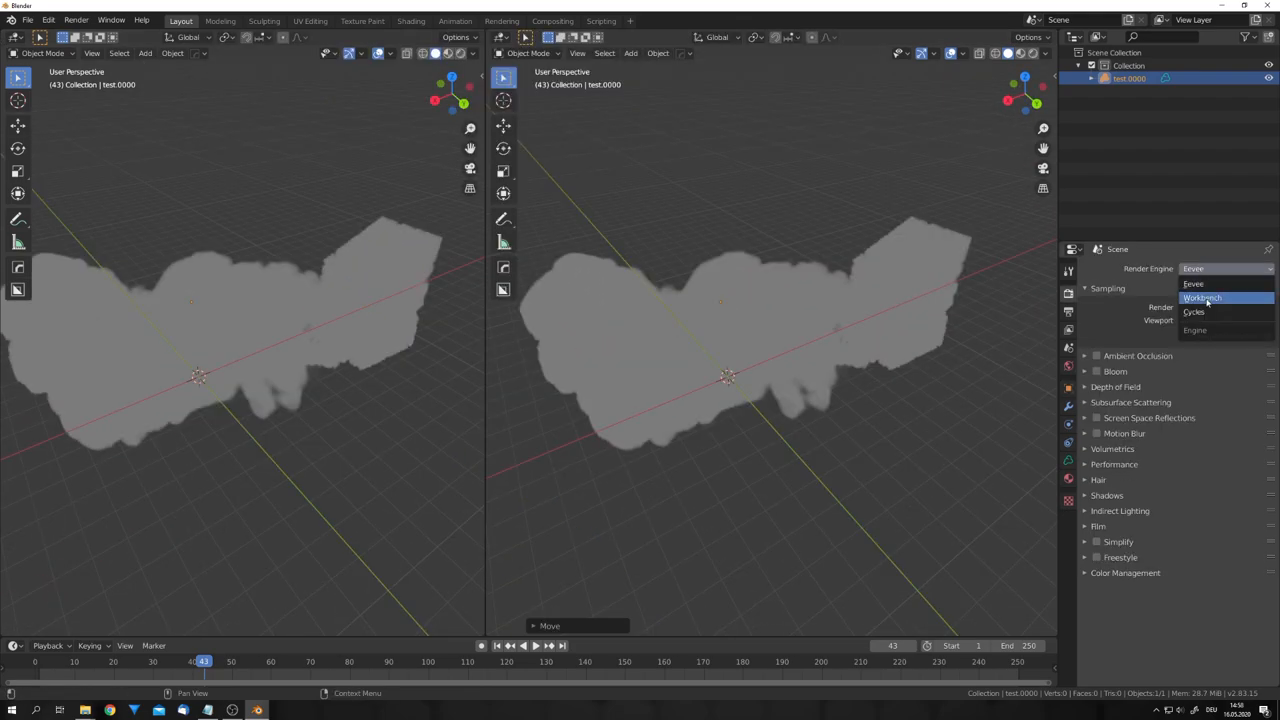
{"action": "left_click", "coordinate": [1187, 311]}
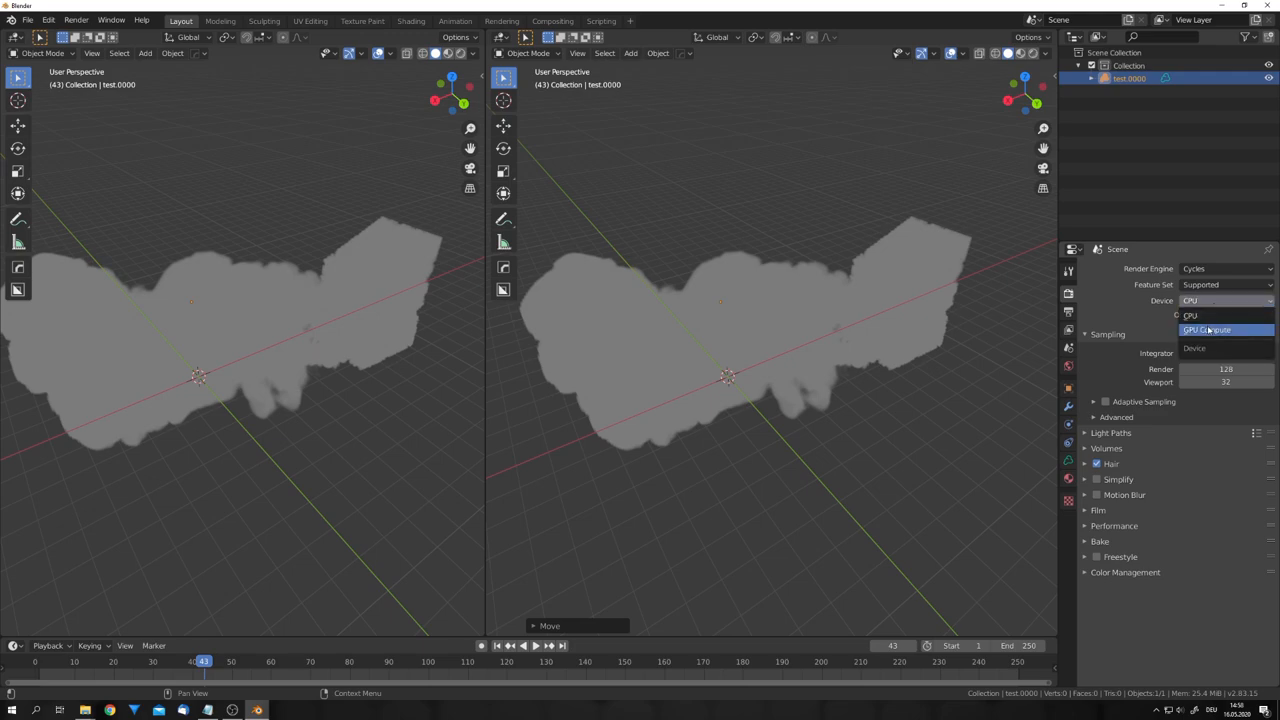
{"action": "left_click", "coordinate": [1194, 330]}
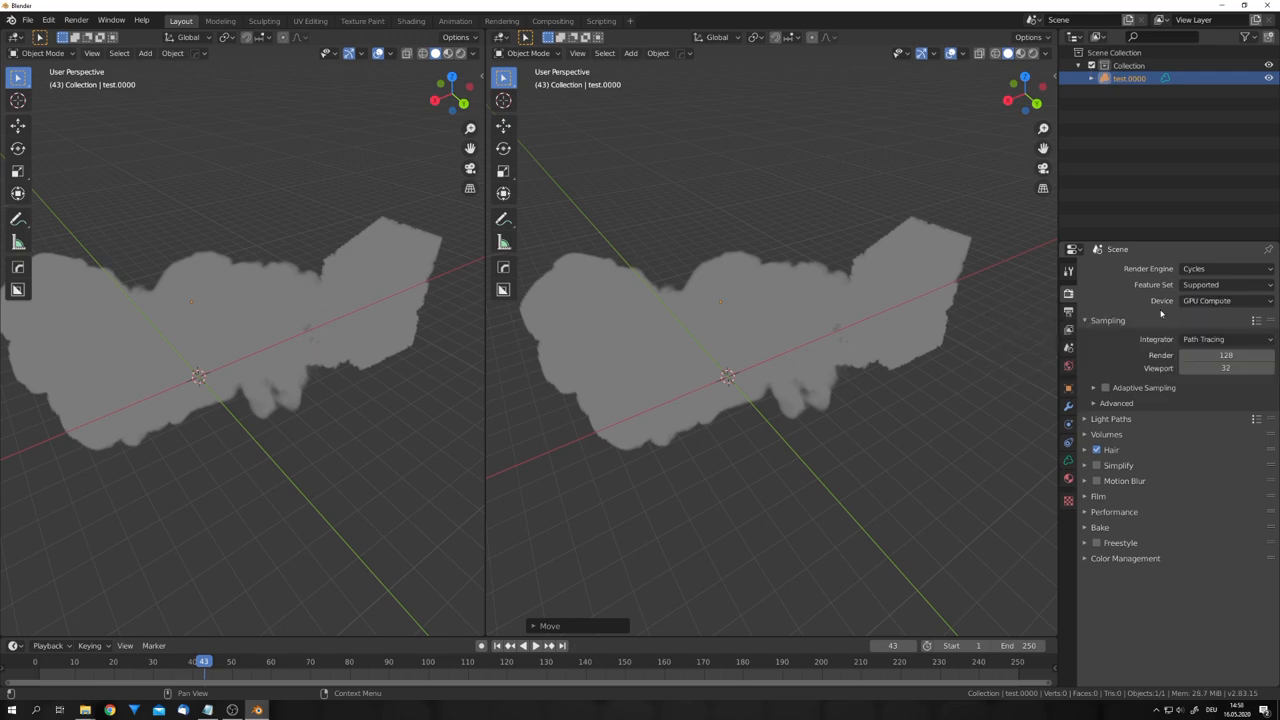
- Open Blender Preferences and search the add-ons for 'sky'
{"action": "left_click", "coordinate": [48, 18]}
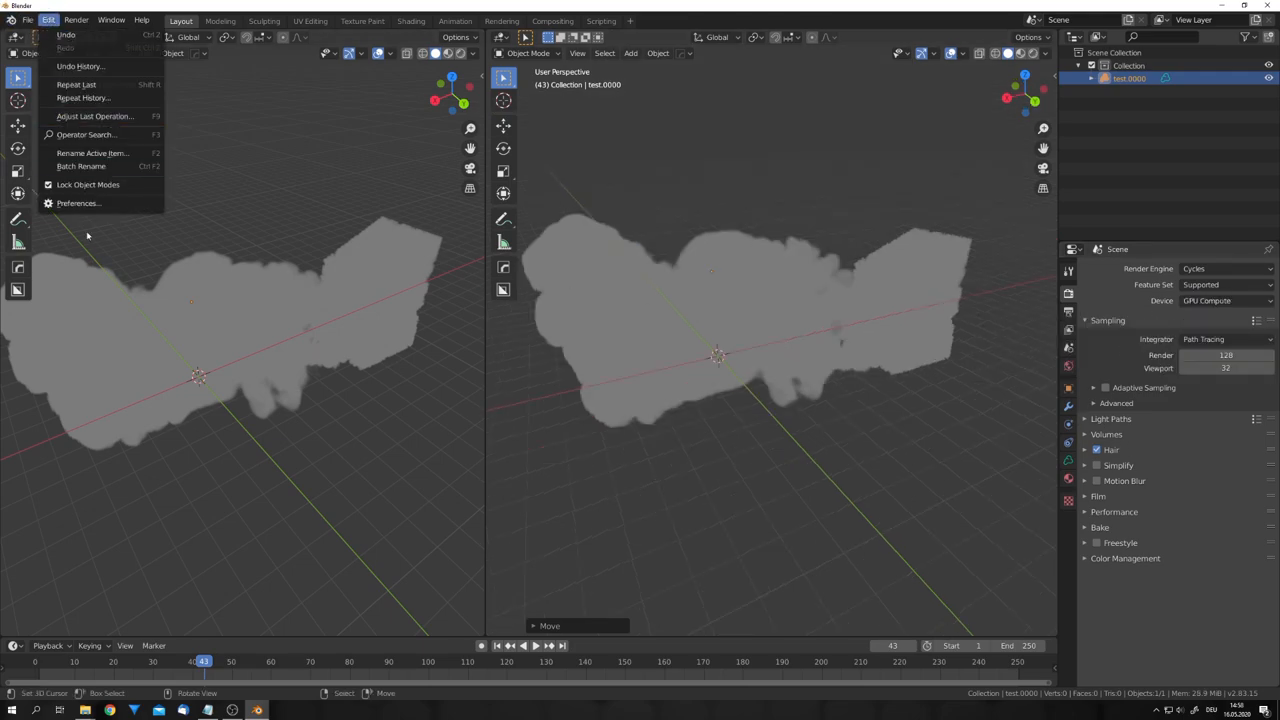
{"action": "left_click", "coordinate": [77, 203]}
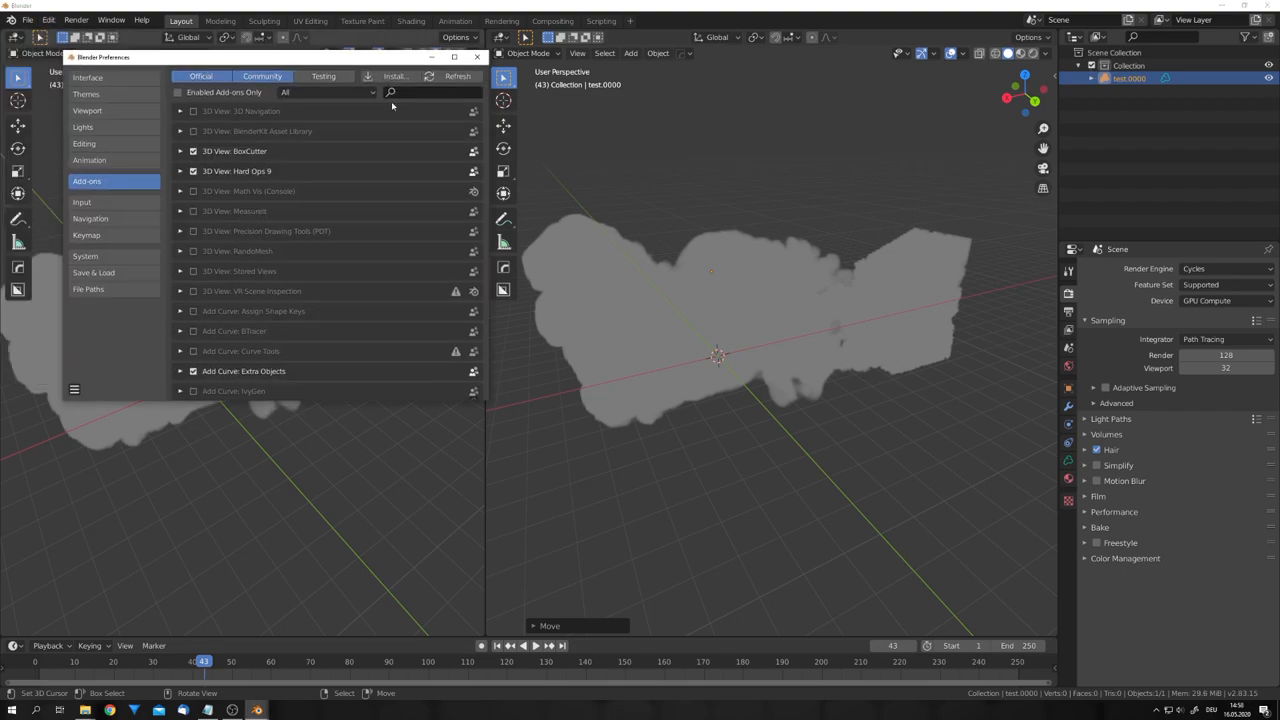
{"action": "type", "text": "sky"}
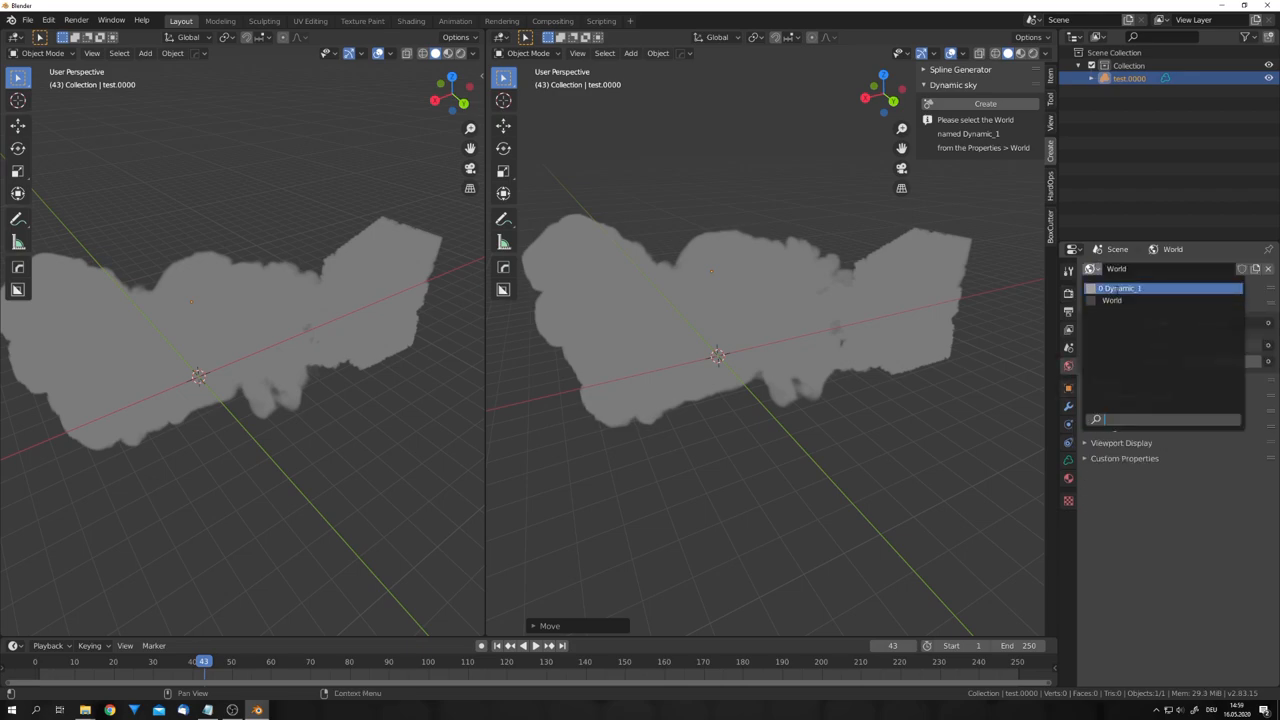
- Make Dynamic_1 the active world and add a new volume material
{"action": "left_click", "coordinate": [1119, 288]}
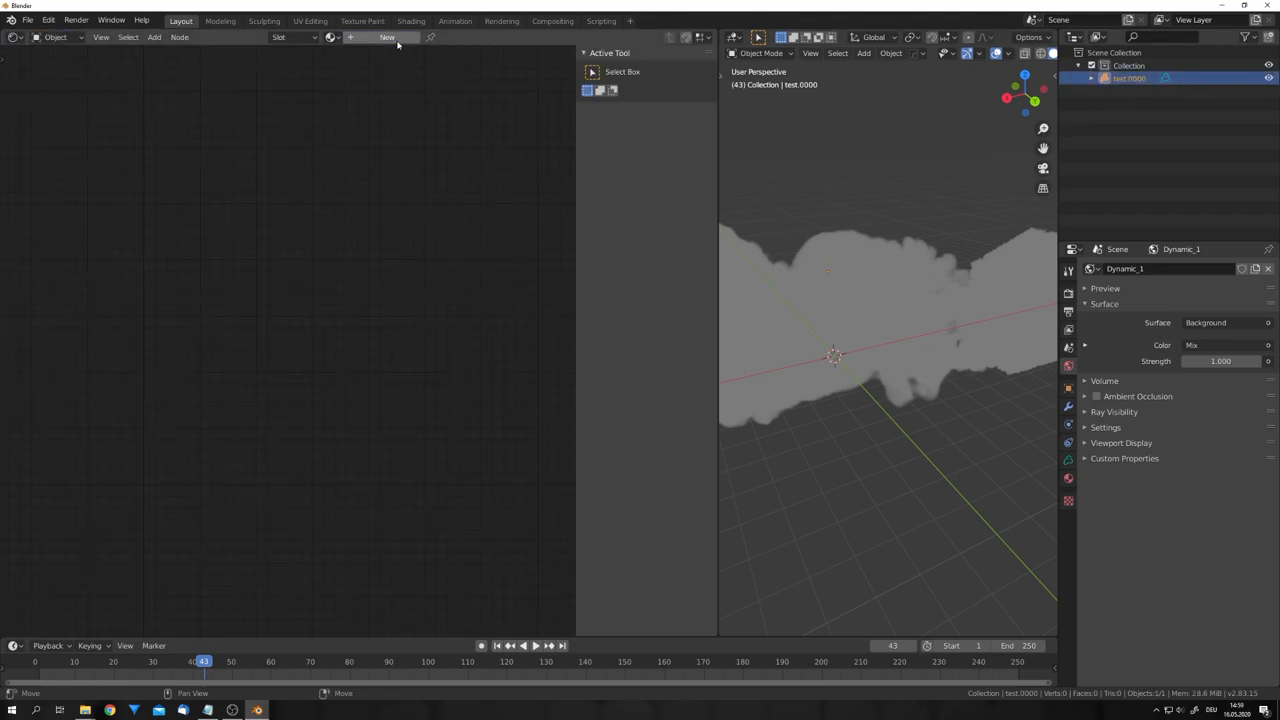
{"action": "left_click", "coordinate": [387, 37]}
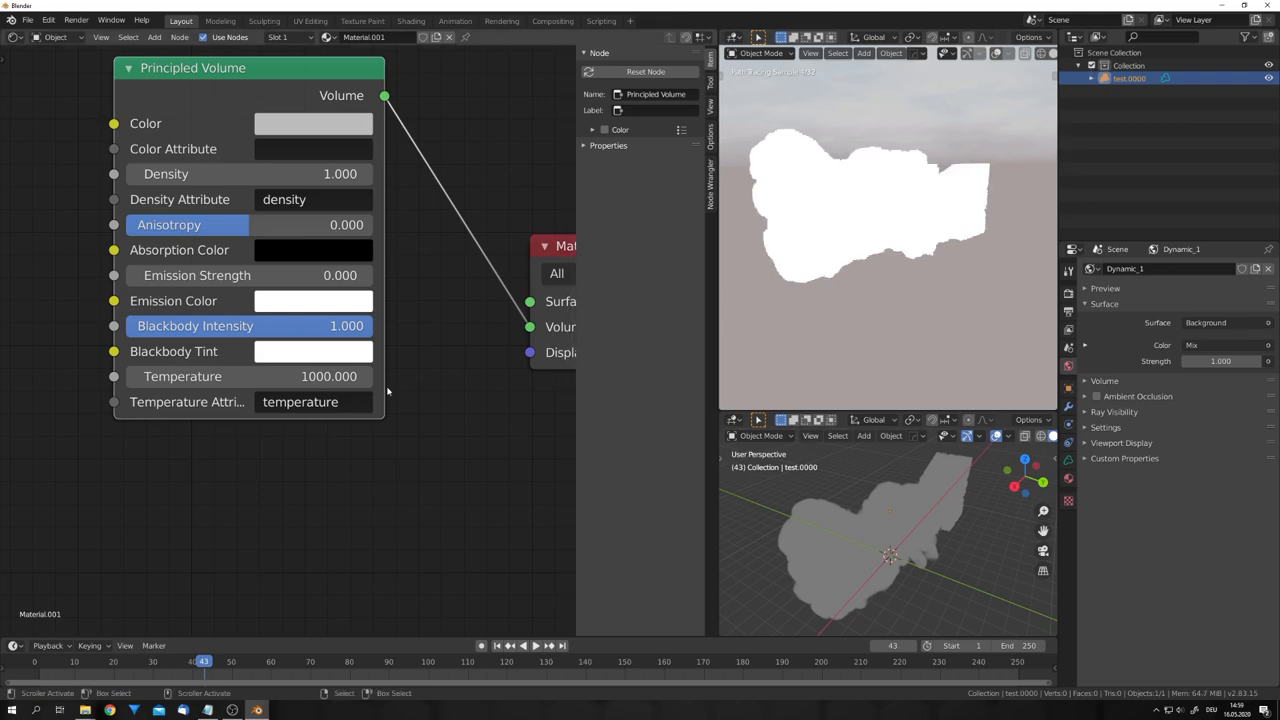
{"action": "mouse_move", "coordinate": [368, 403]}
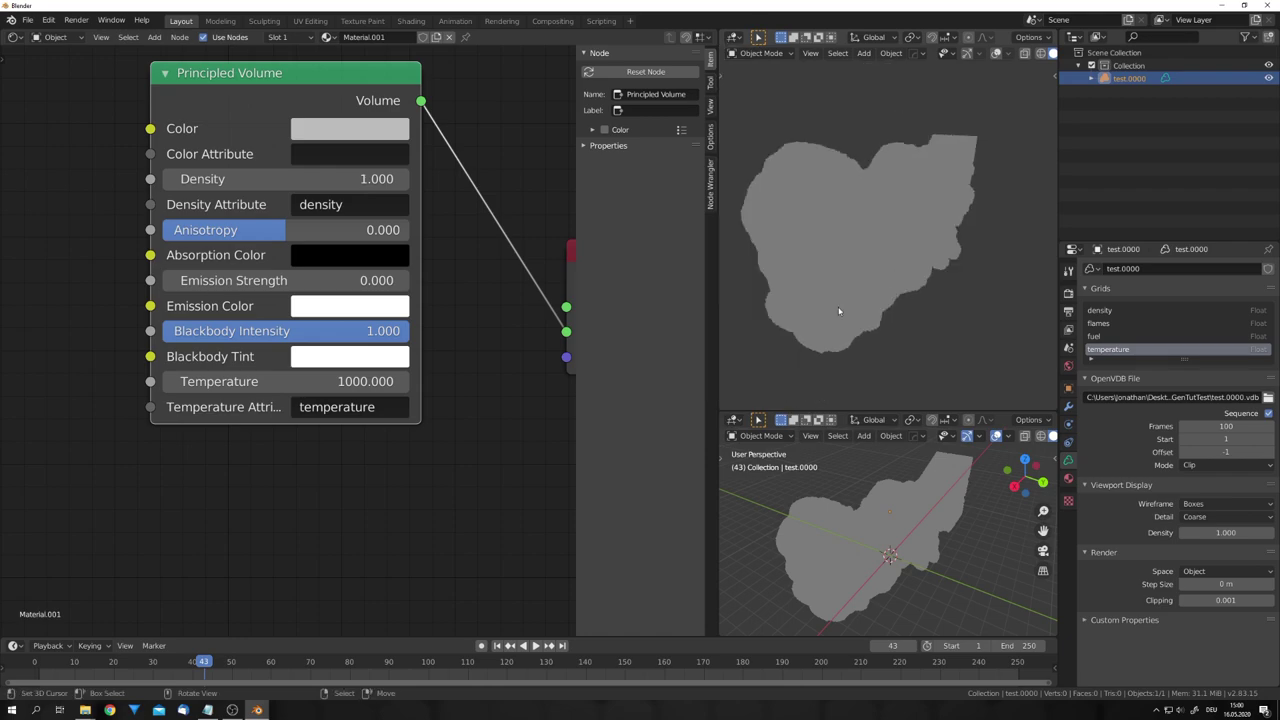
- Enter 'flame' as the Principled Volume attribute to read the VDB flame grid
{"action": "type", "text": "flame"}
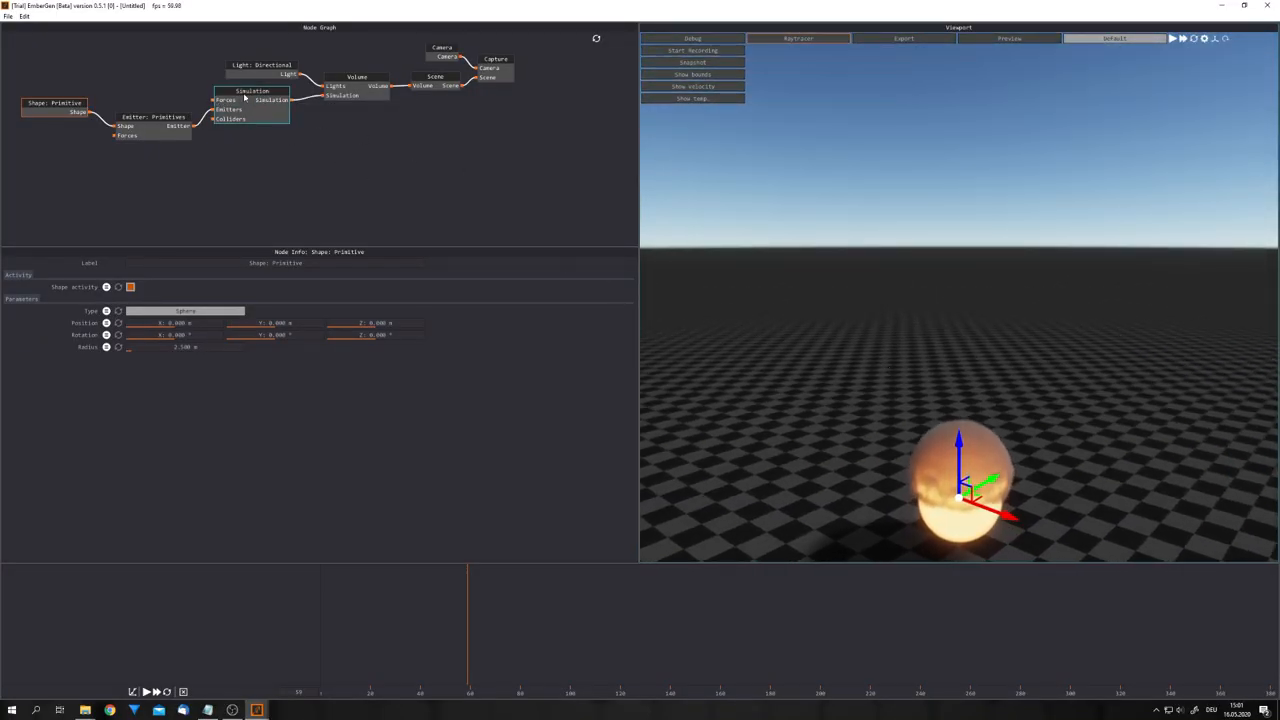
- Change the Simulation node's Upscaling from None to x4
{"action": "left_click", "coordinate": [245, 103]}
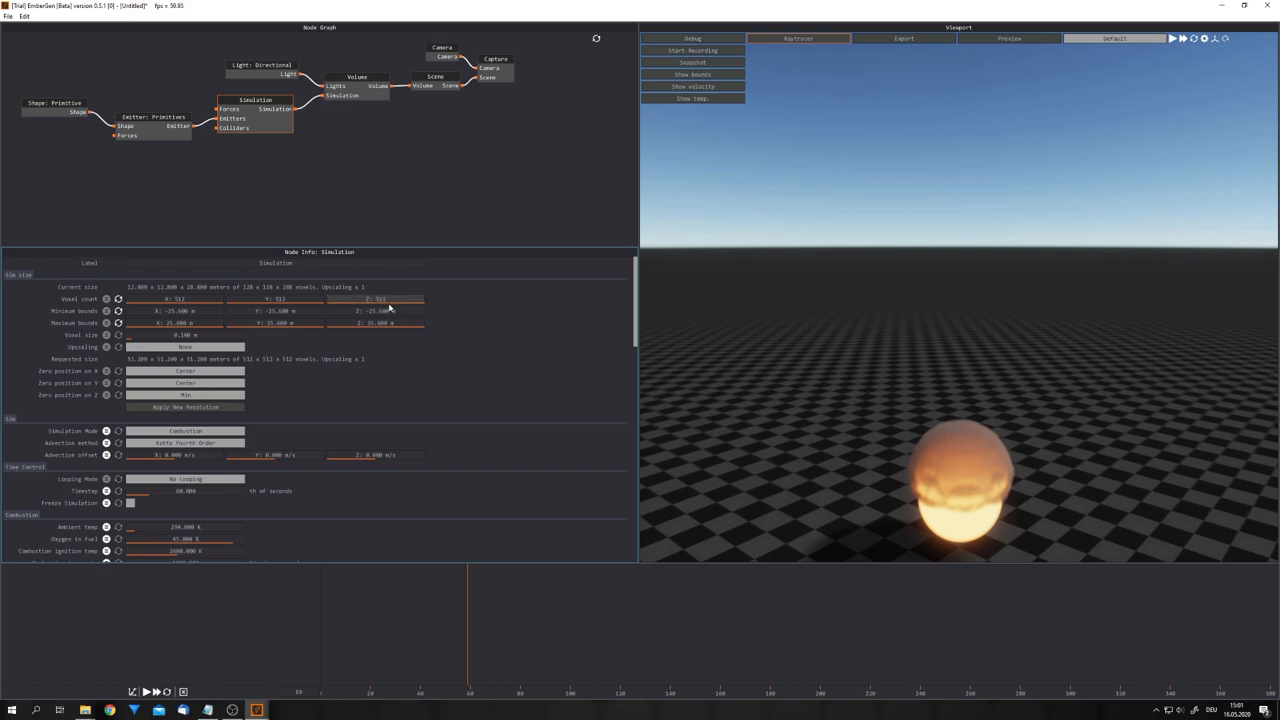
{"action": "left_click", "coordinate": [186, 347]}
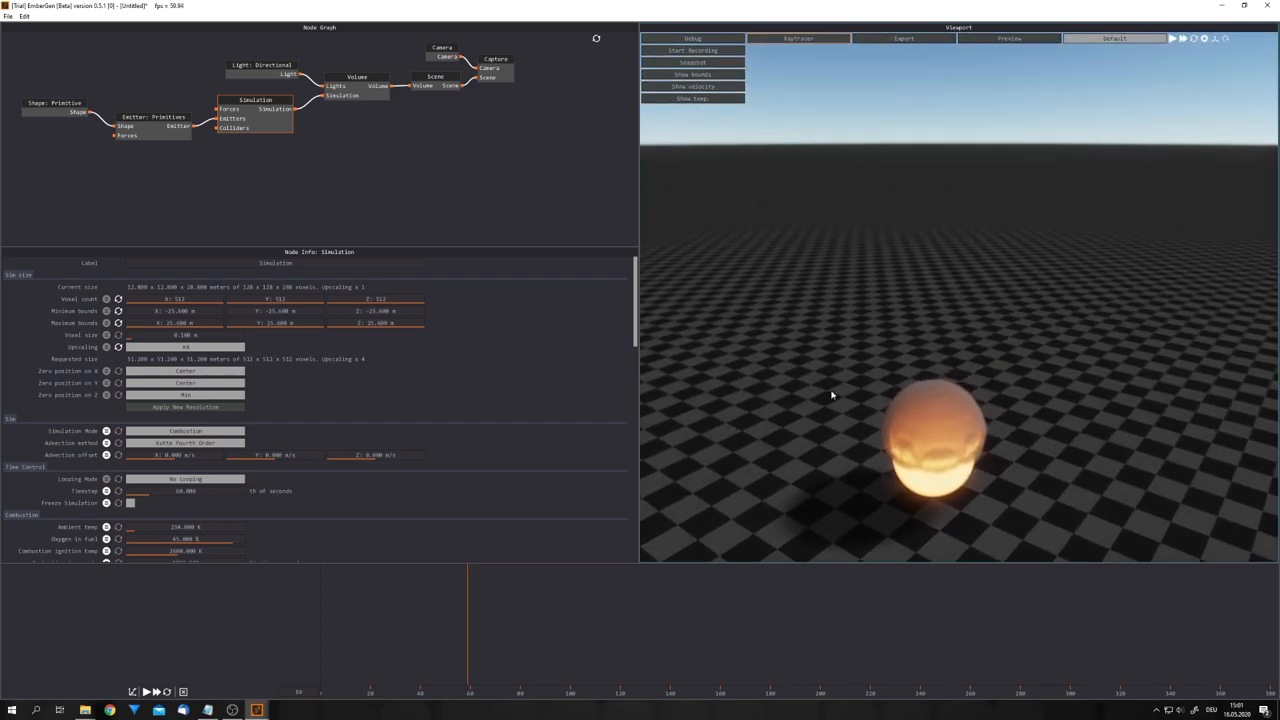
{"action": "mouse_move", "coordinate": [630, 320]}
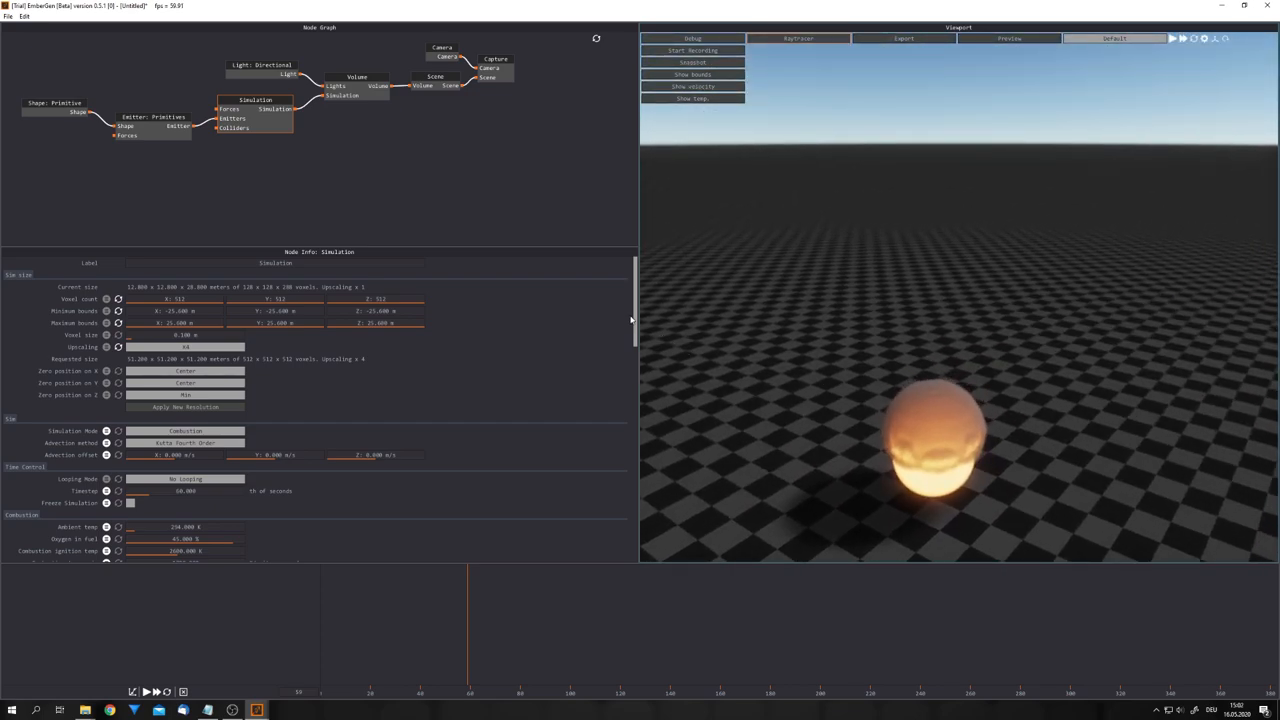